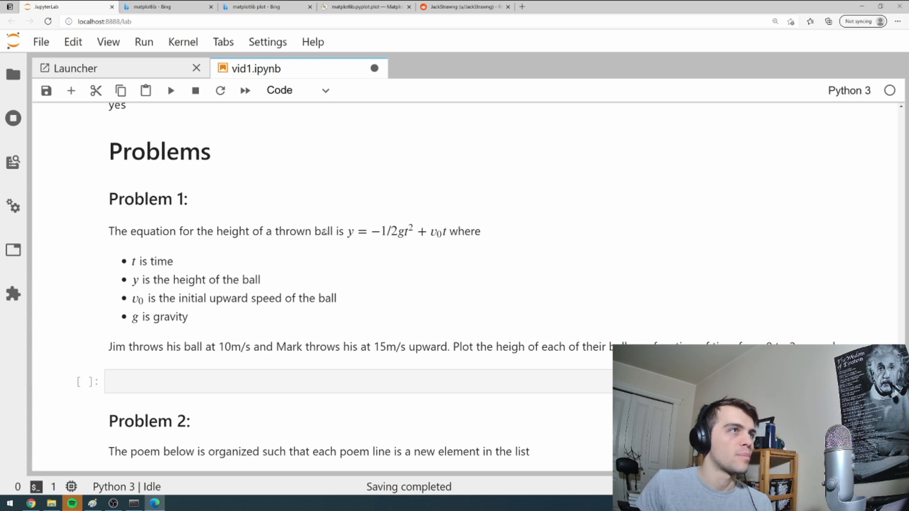
mouse_move(453, 241)
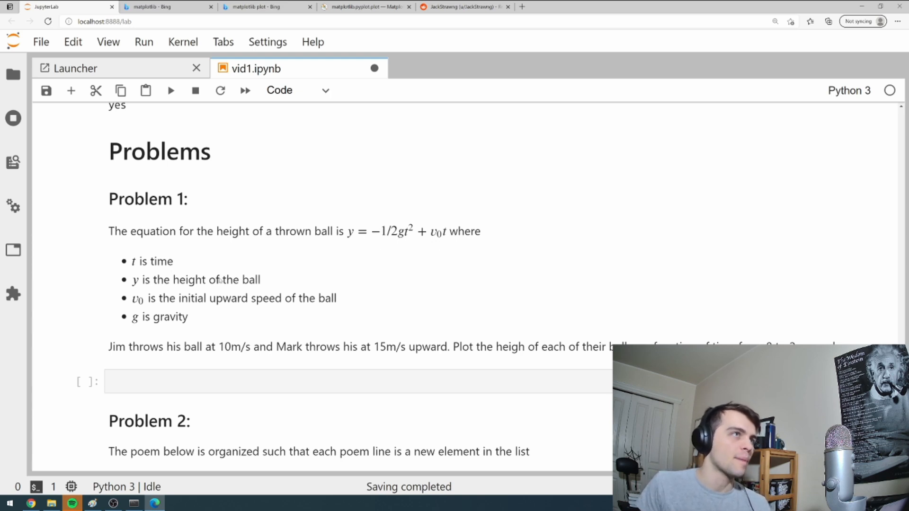
mouse_move(357, 259)
text(t =)
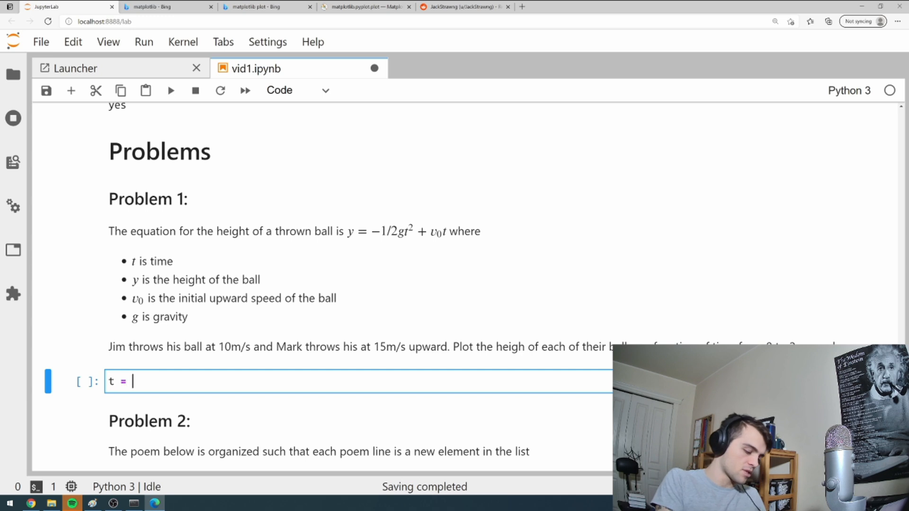
Define t = np.linspace(0,2,100) and gravity g = 9.81 in the Problem 1 cell
text(np.linspace()
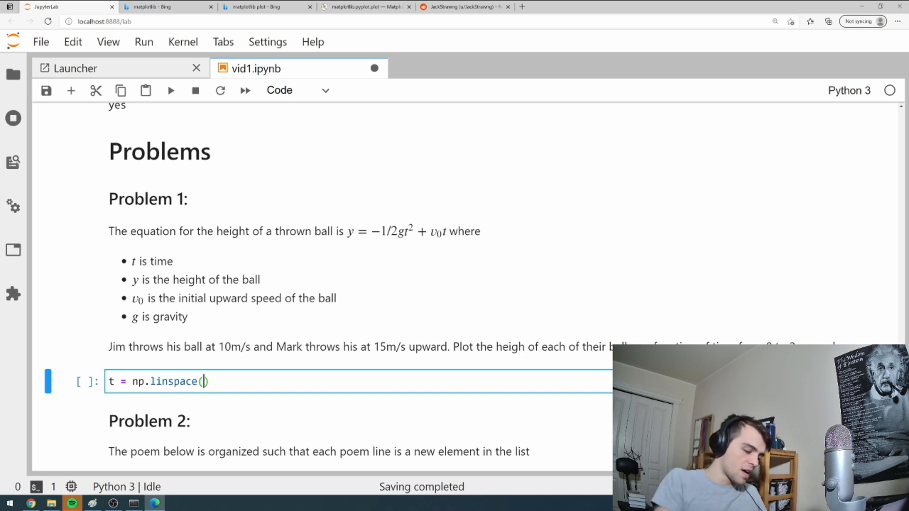
text(0,2,100)
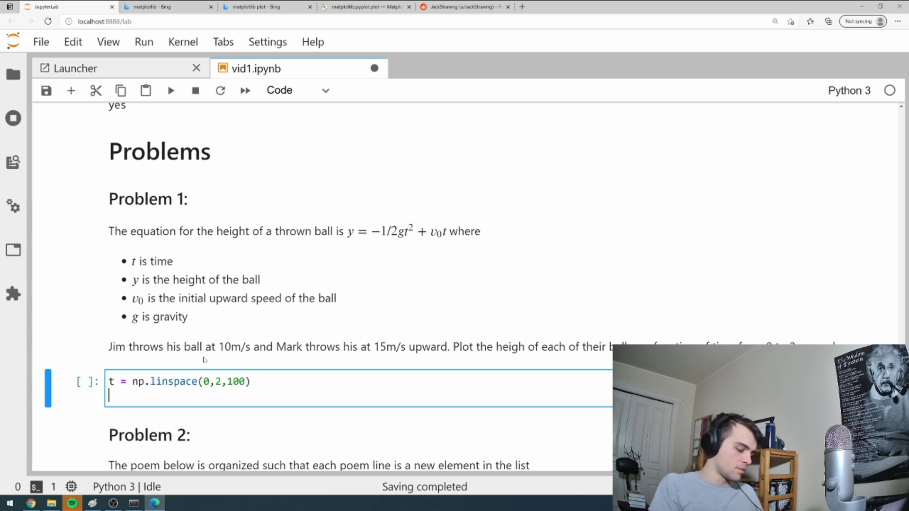
text(g = 9.81)
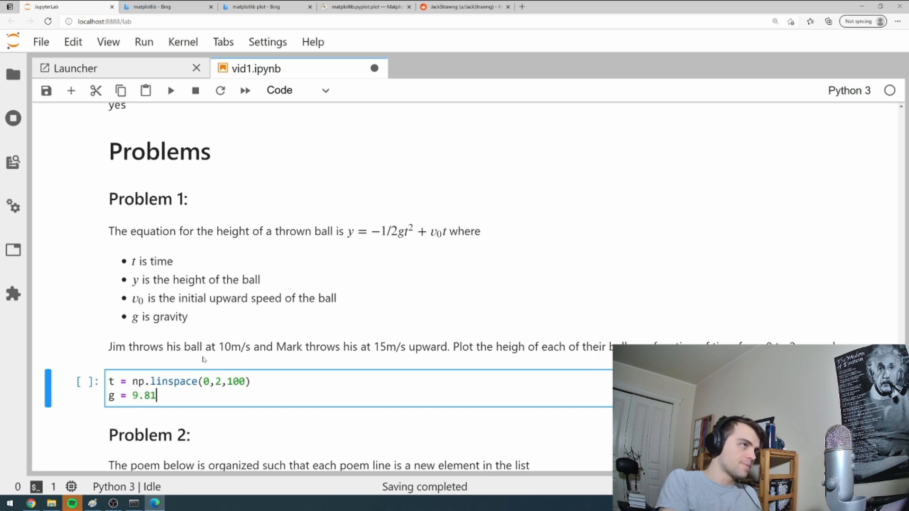
Add the launch speeds v0_j = 10 and v0_m = 15
text(v)
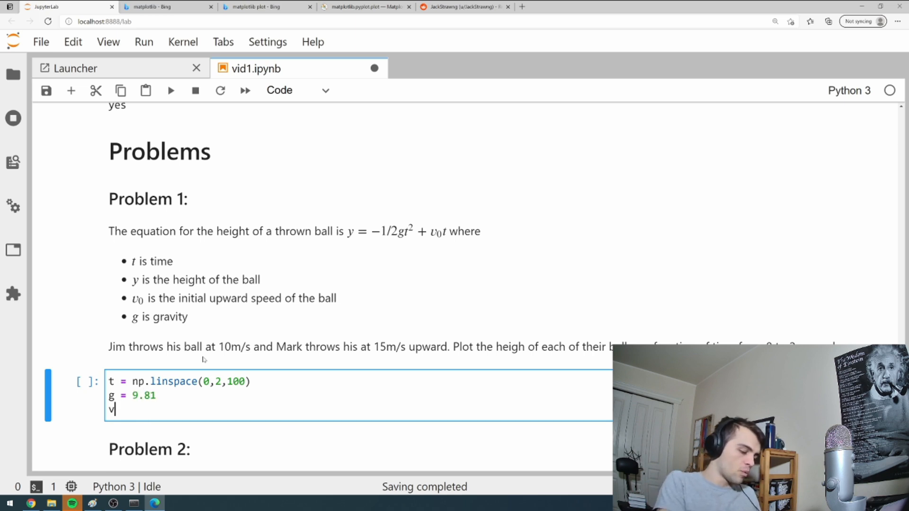
text(0y)
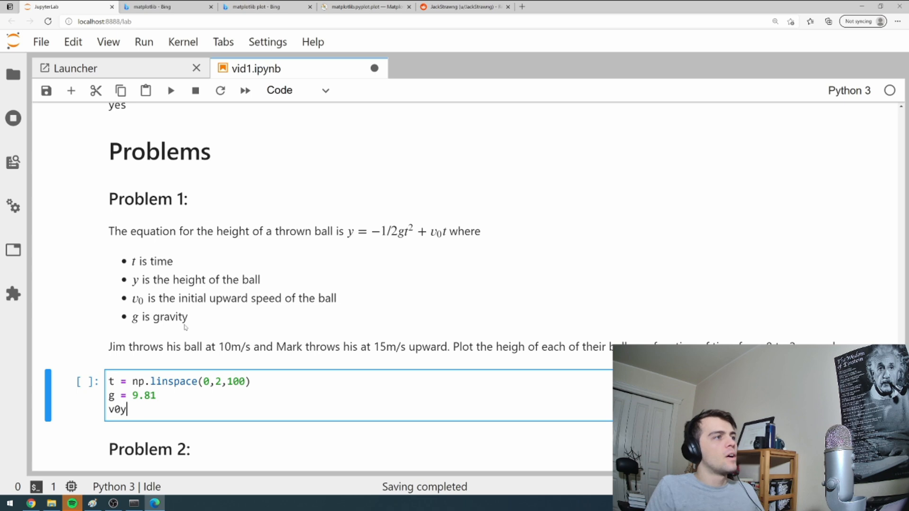
text(_)
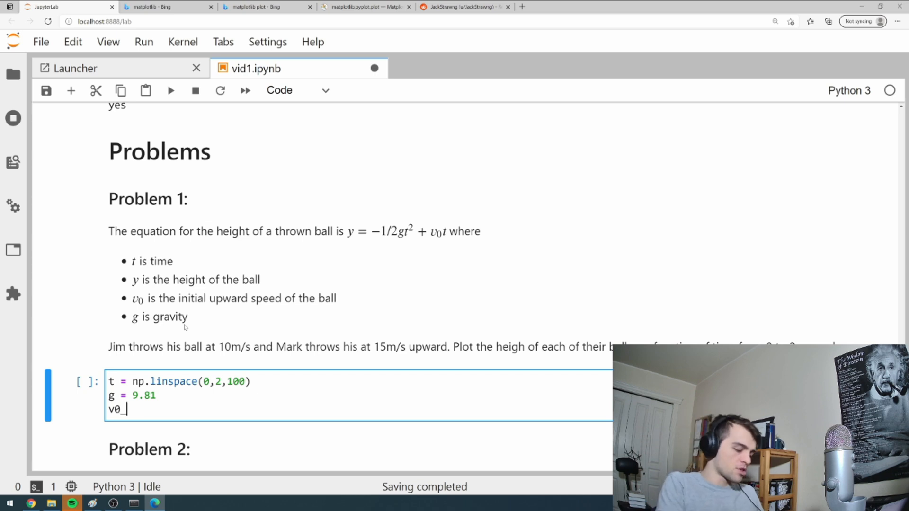
text(_j = 10)
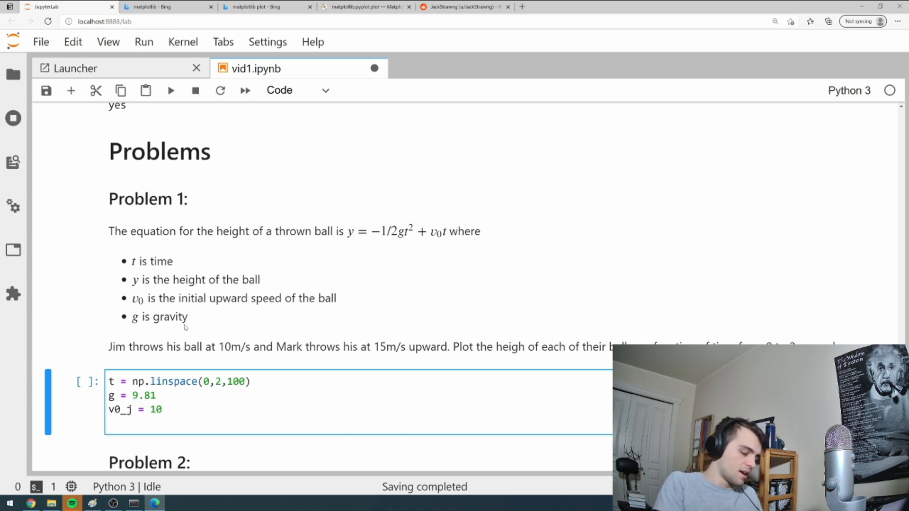
text(v0_m =)
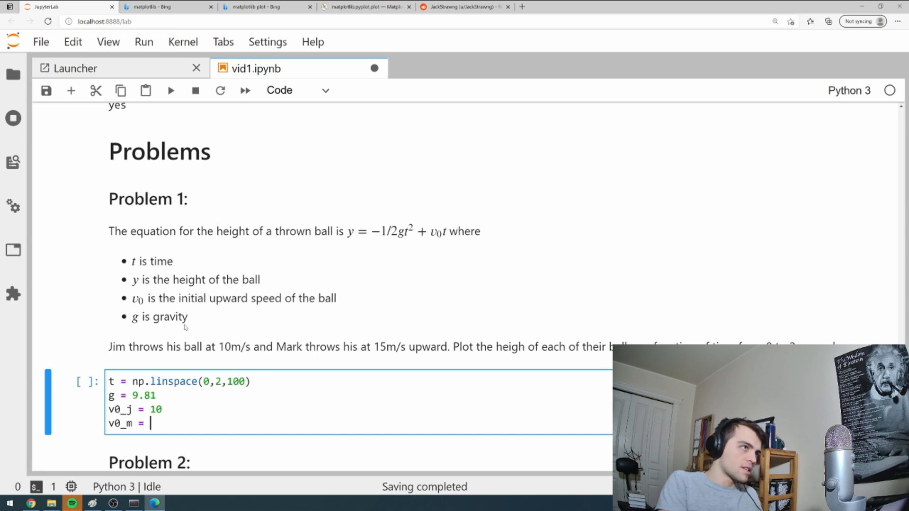
text(15)
text(t)
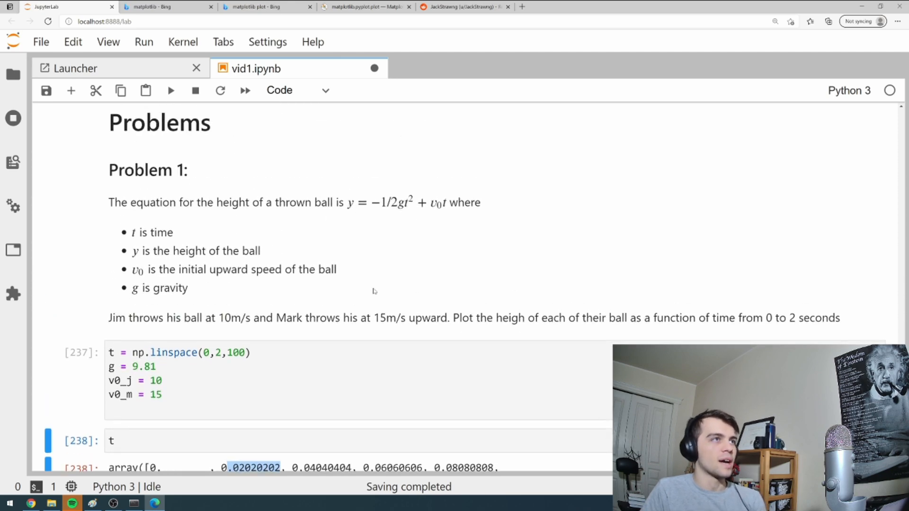
mouse_move(360, 279)
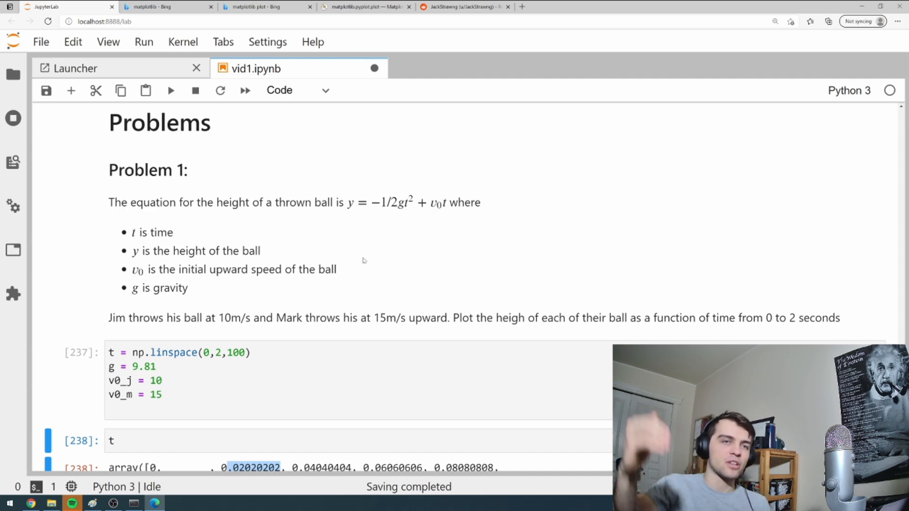
Write y_j = -1/2*g*t**2 + v0_j*t (and y_m likewise) in a new cell and evaluate y_j
scroll(down, 3)
text(**2)
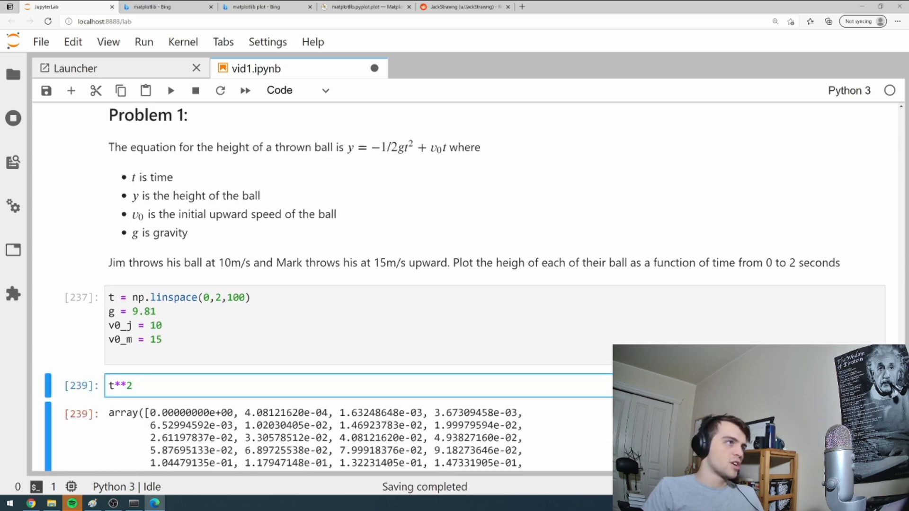
text(y_)
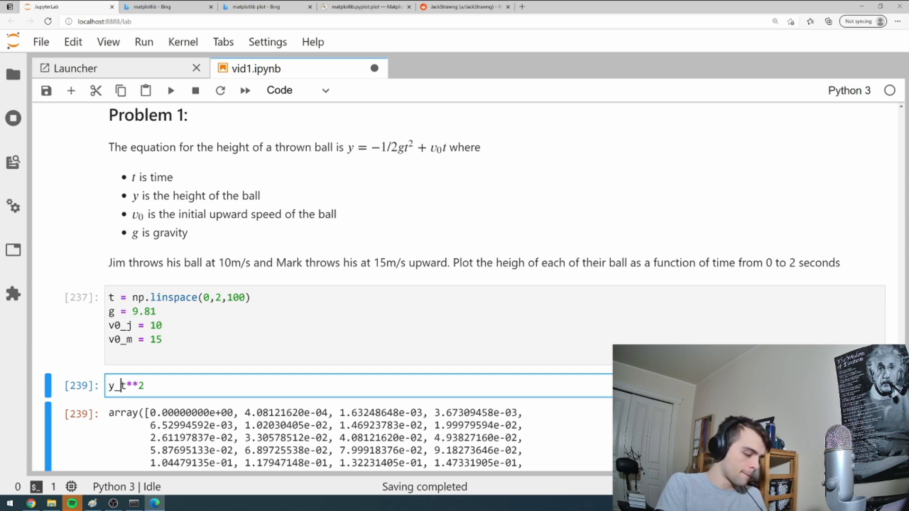
text(_j =)
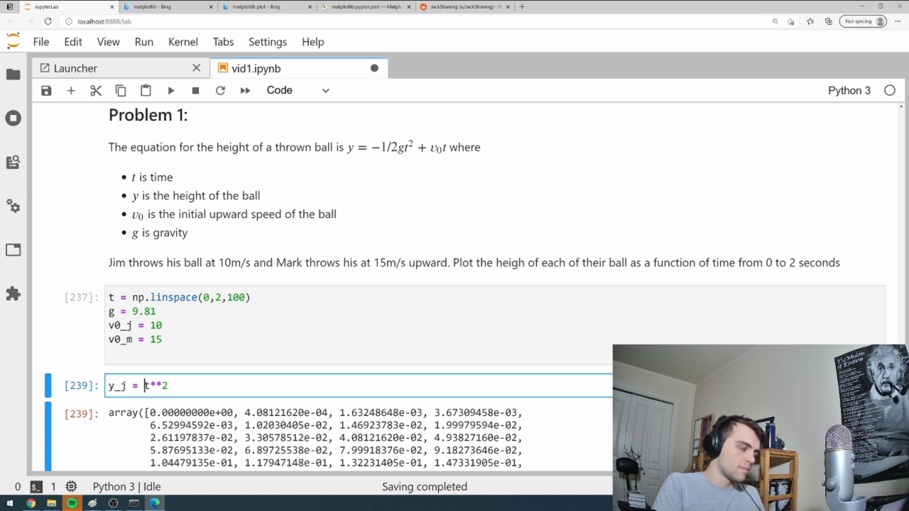
text(-1/2 *)
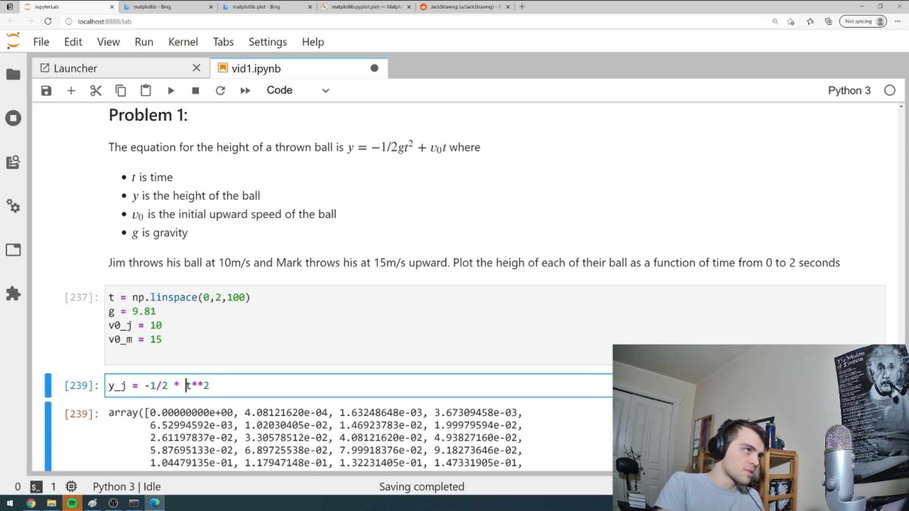
text(g *)
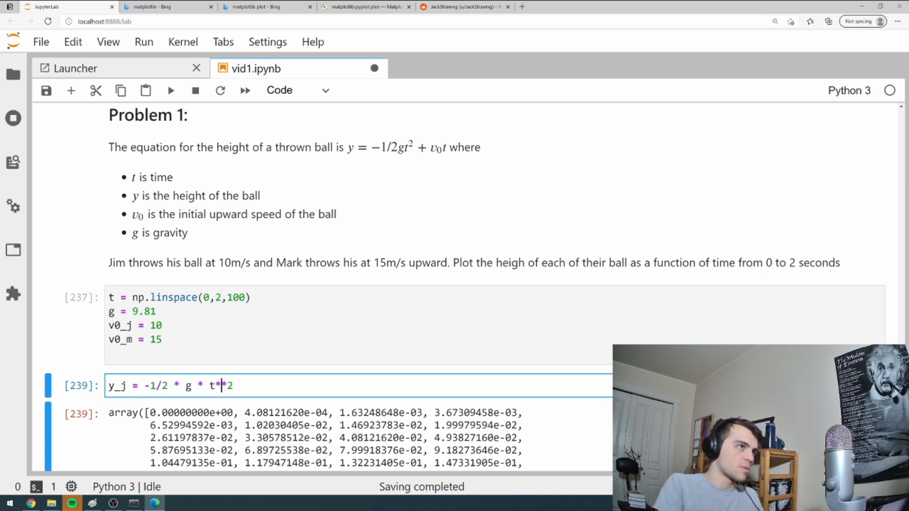
text(+ v0)
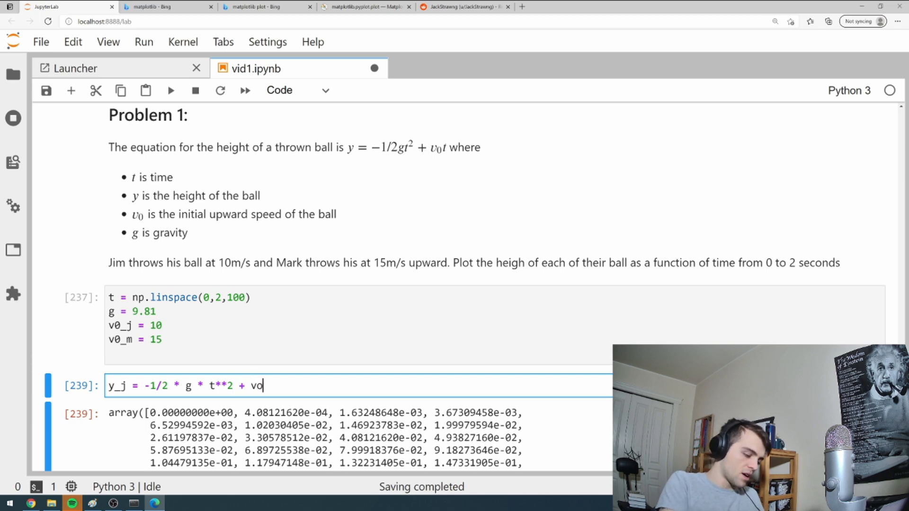
text(_j*t)
text(y_m = -1/2 * g * t**2 + vo_m*t)
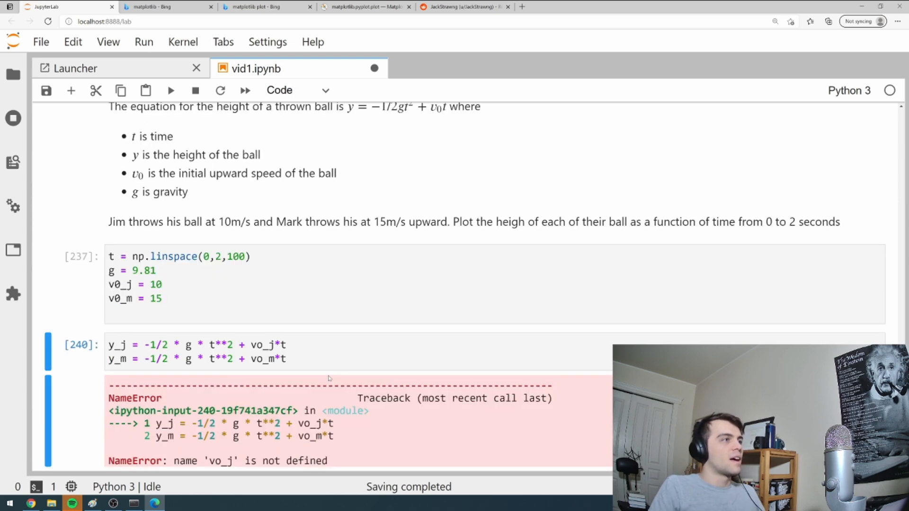
scroll(down, 3)
text(y_j)
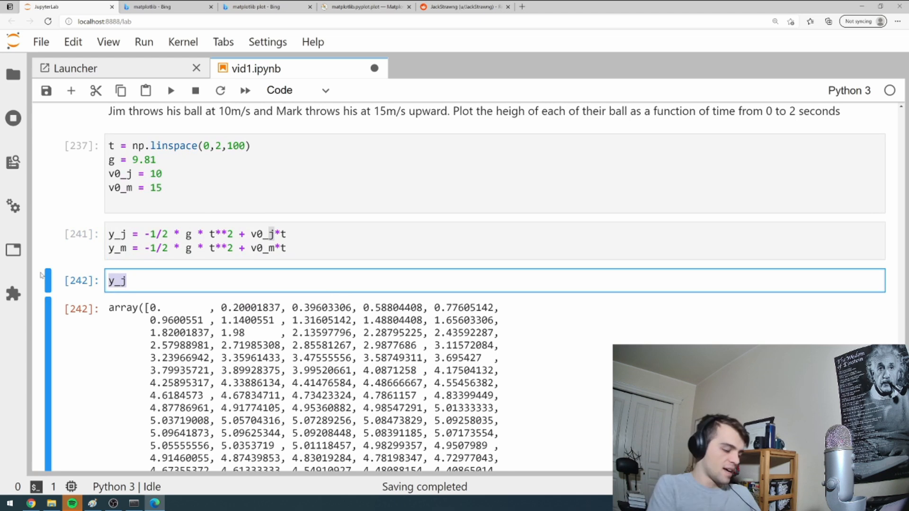
Plot both height curves against t with Time and Height axis labels
text(plt.plot(t,)
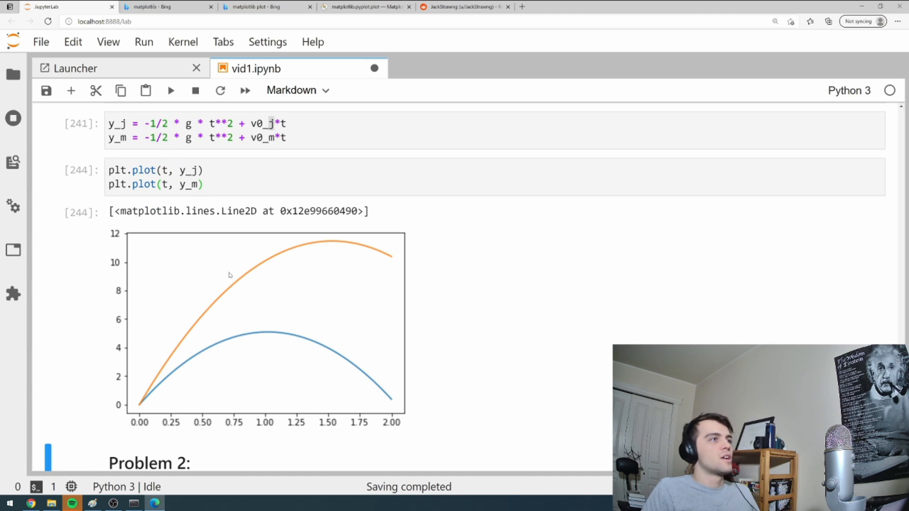
mouse_move(240, 296)
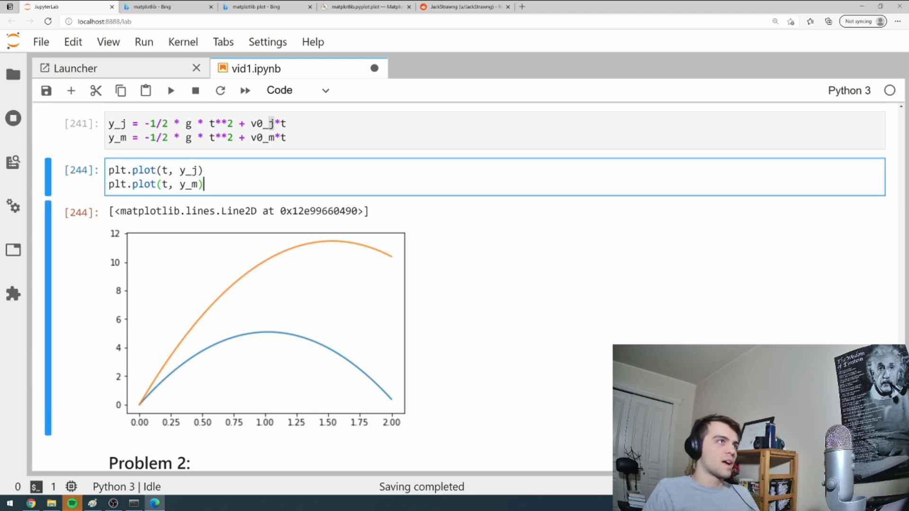
text(plt.xlabel(')
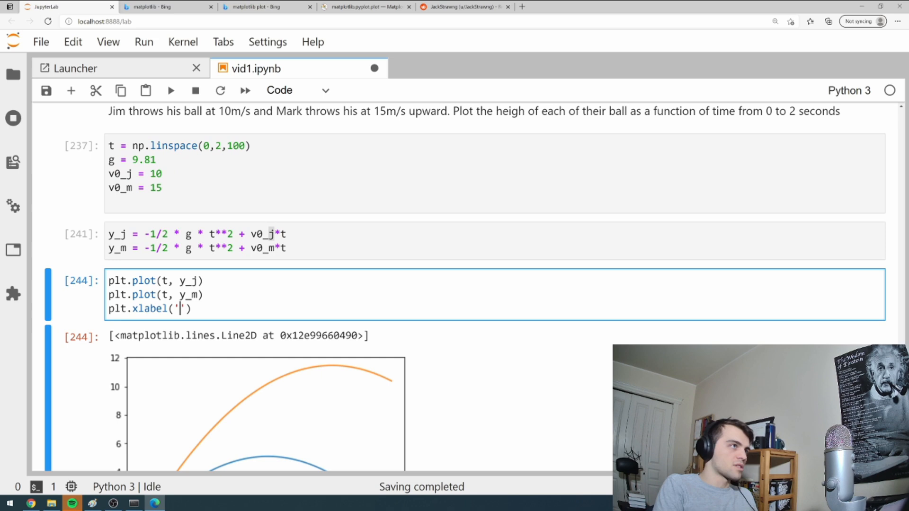
text(Time)
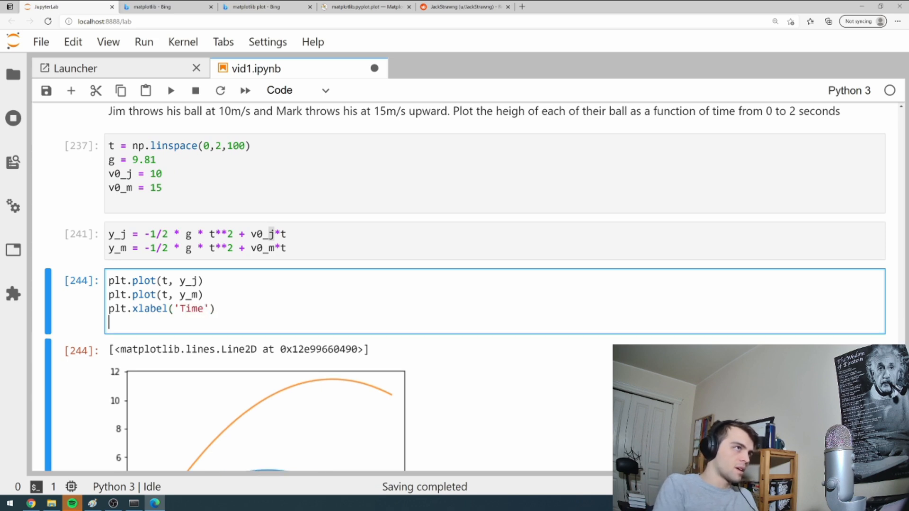
text(plt.ylabel())
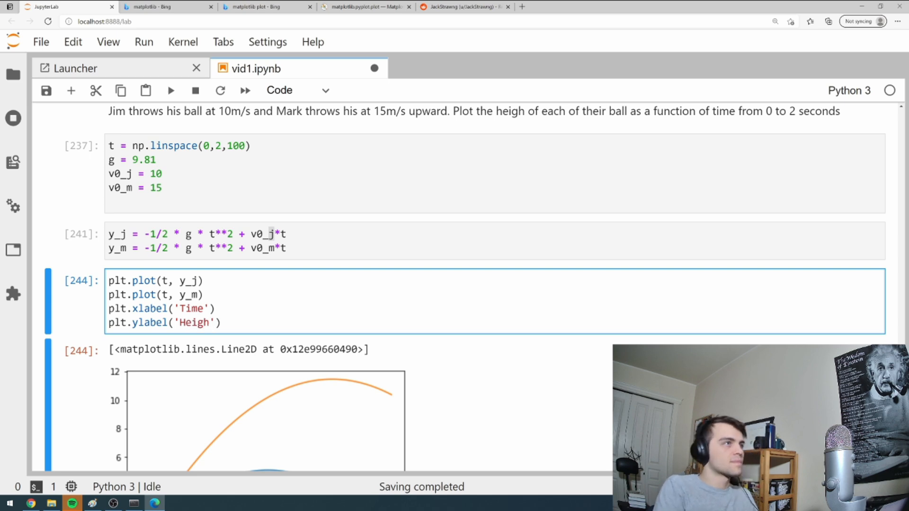
Label the curves Jim and Mark, add plt.grid() and plt.legend(), and rerun the plot
click(170, 90)
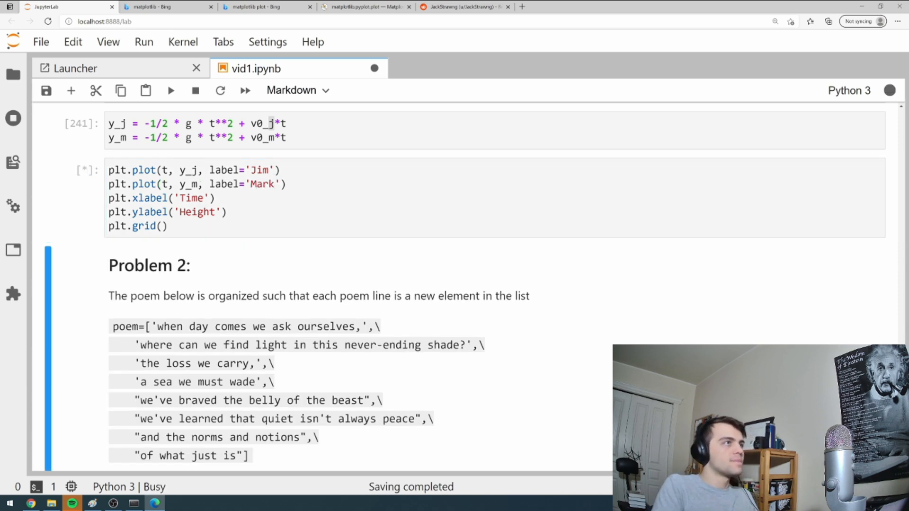
click(170, 91)
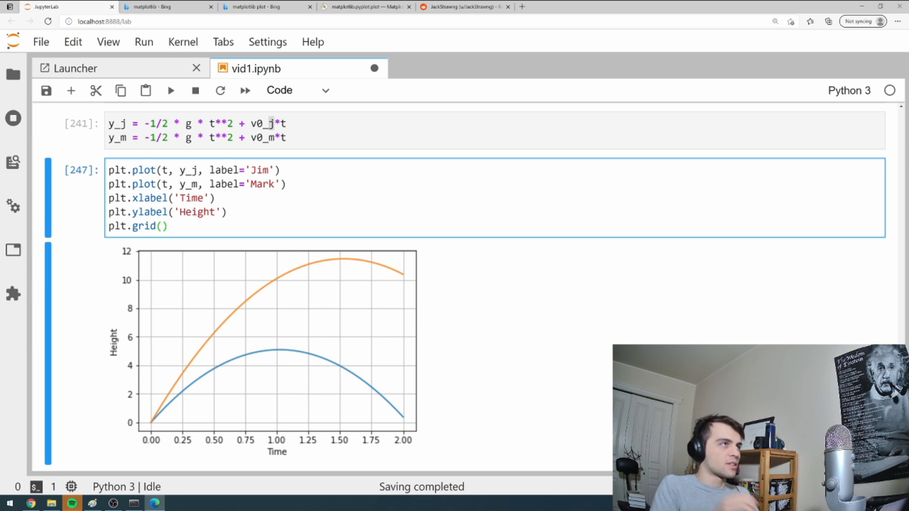
text(plt.legend*())
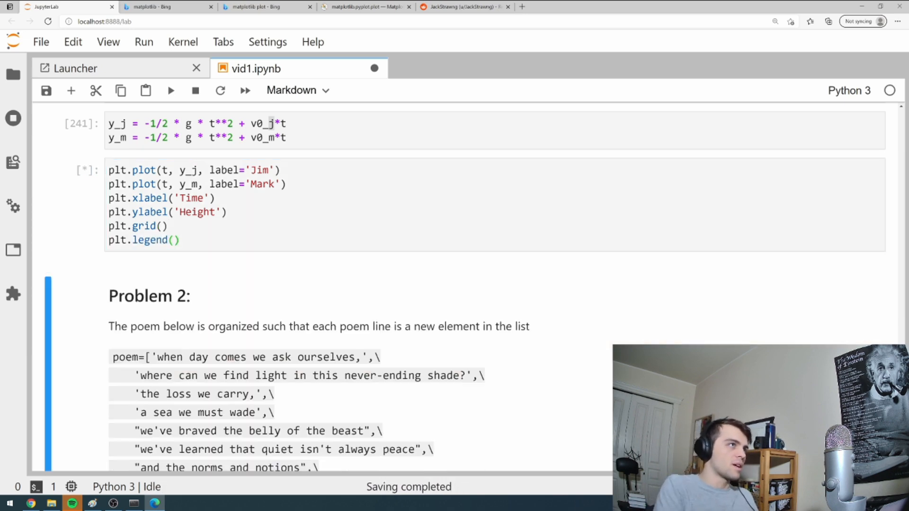
click(170, 91)
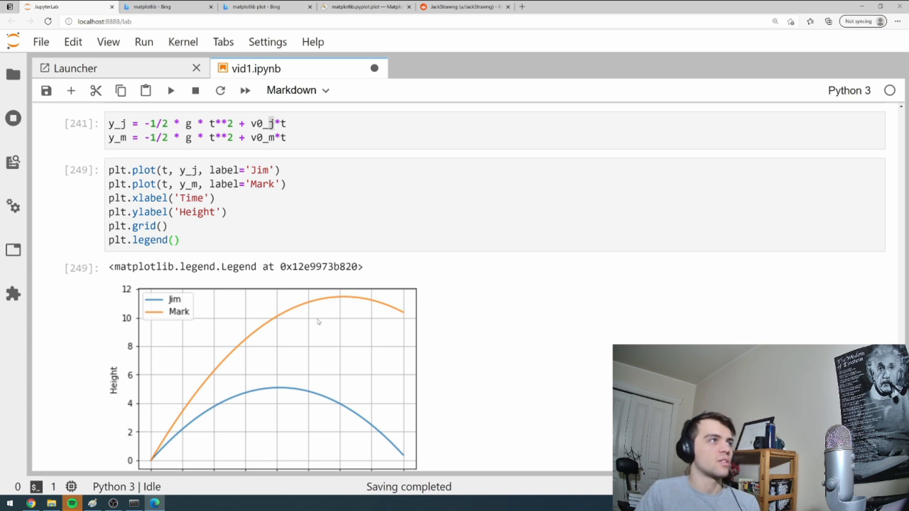
Copy the Problem 2 poem list into its code cell and run it
scroll(down, 3)
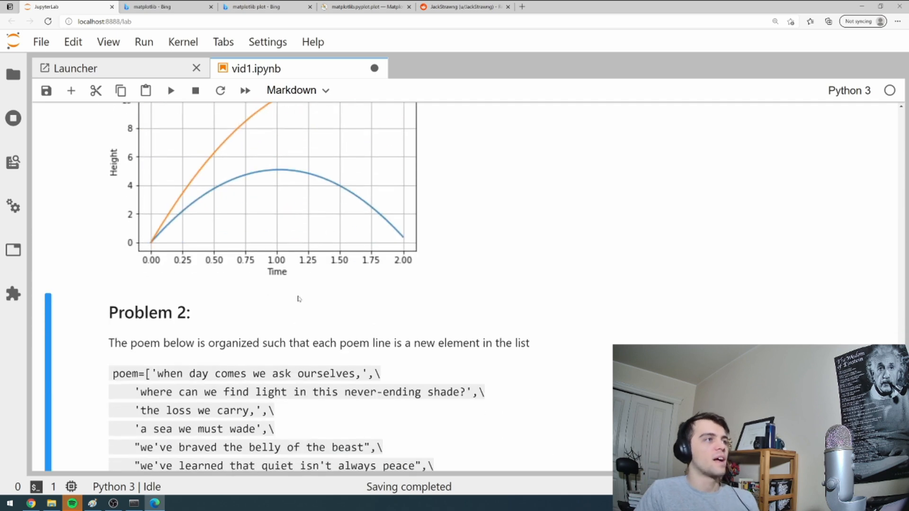
scroll(down, 3)
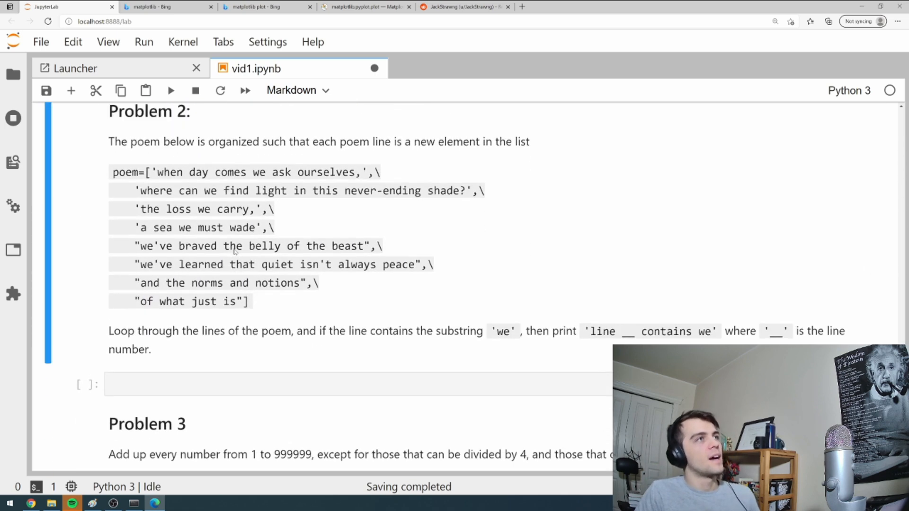
scroll(down, 3)
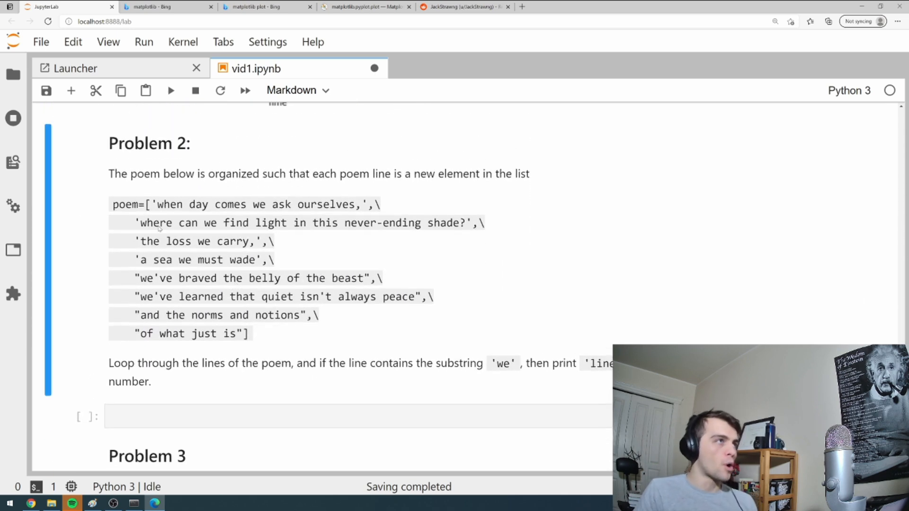
drag(112, 204, 197, 260)
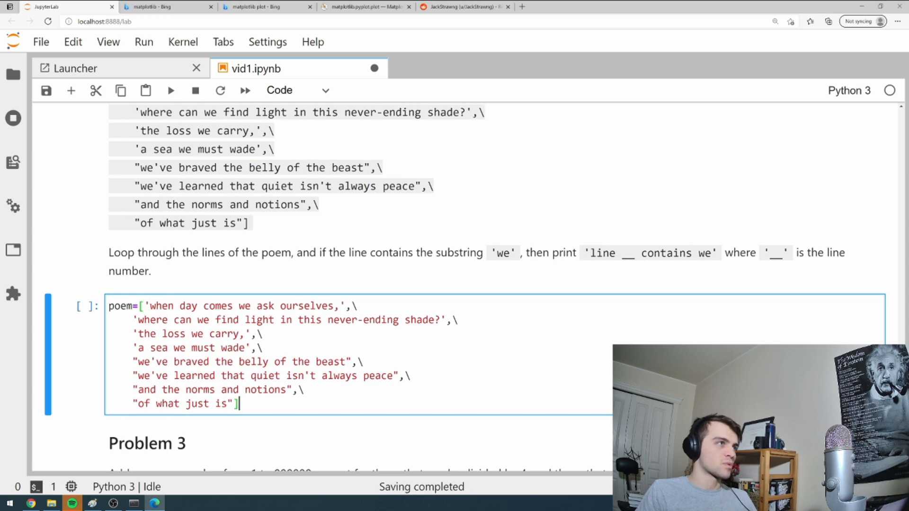
key(shift+enter)
text(poem[1])
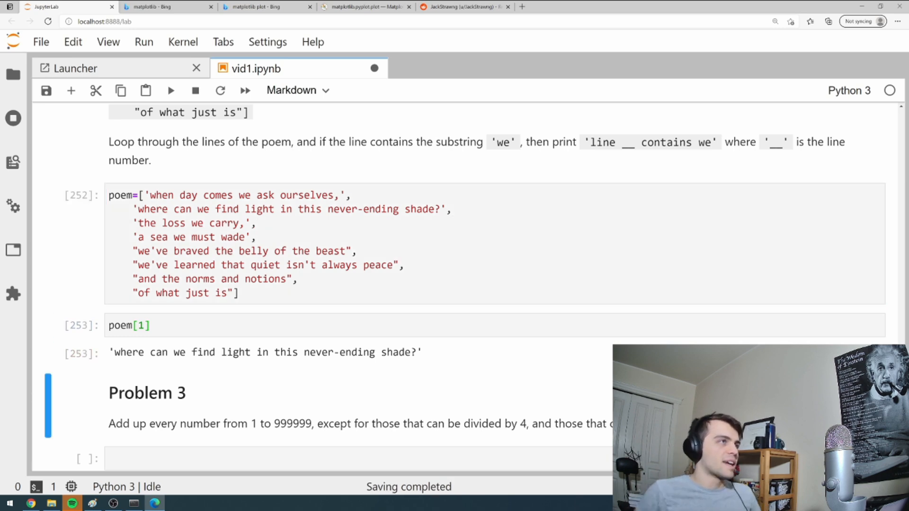
Replace the index test with for line in poem: and an if 'we' in line check
click(129, 324)
text(4)
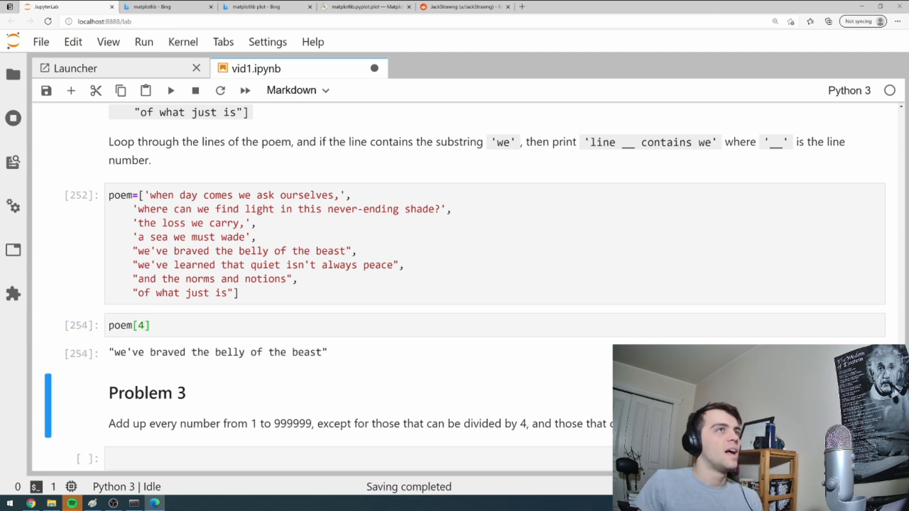
mouse_move(342, 161)
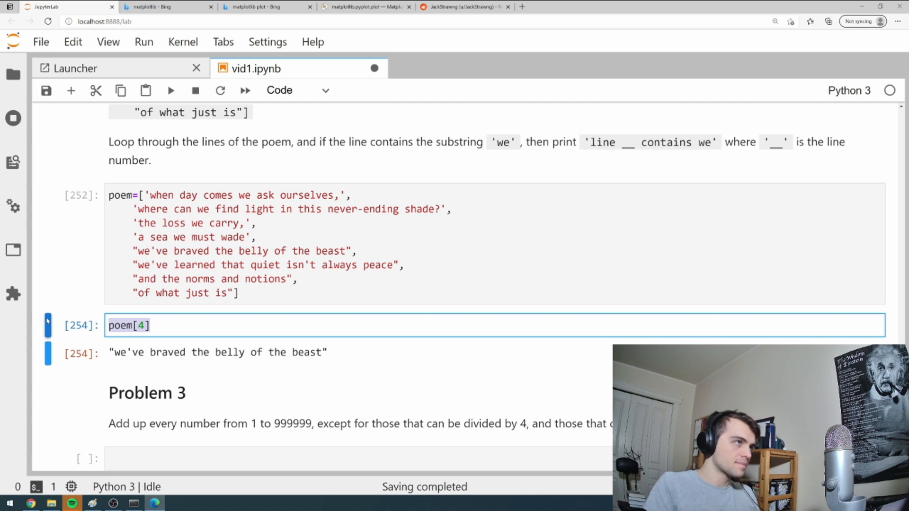
text(for line in poem)
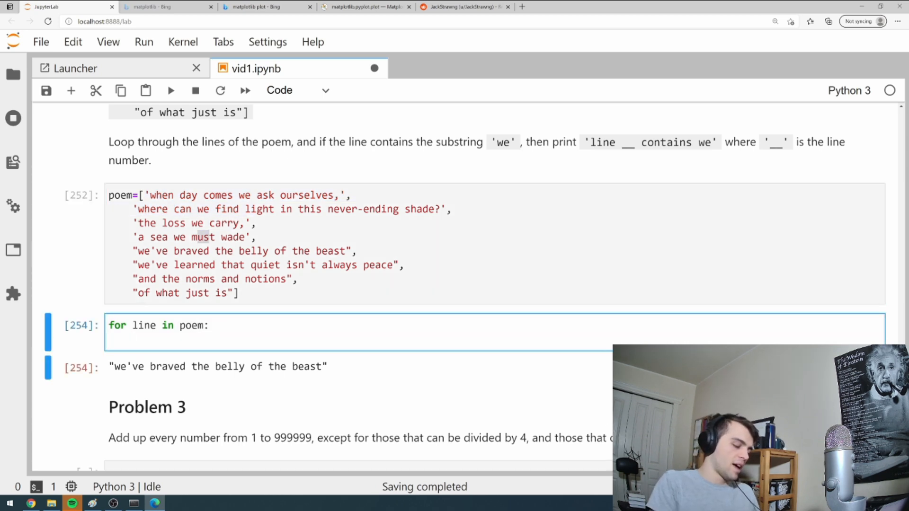
text(if line in)
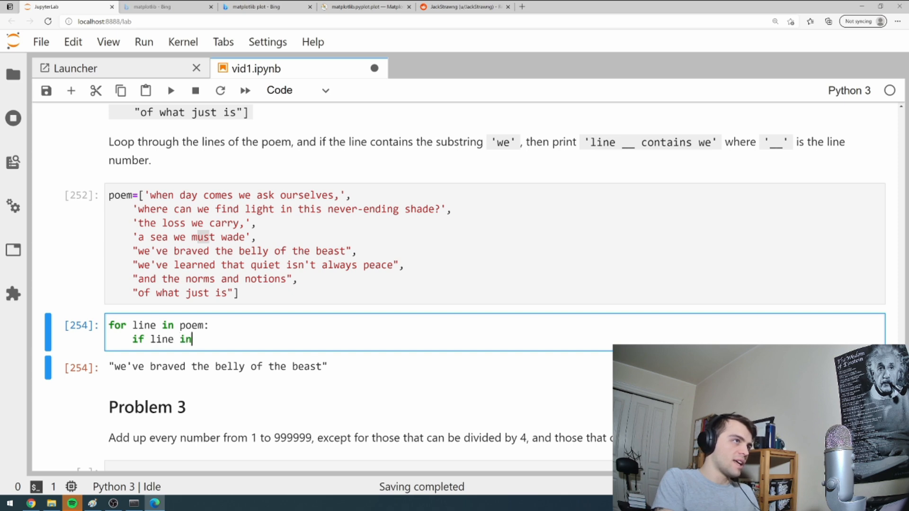
key(Backspace)
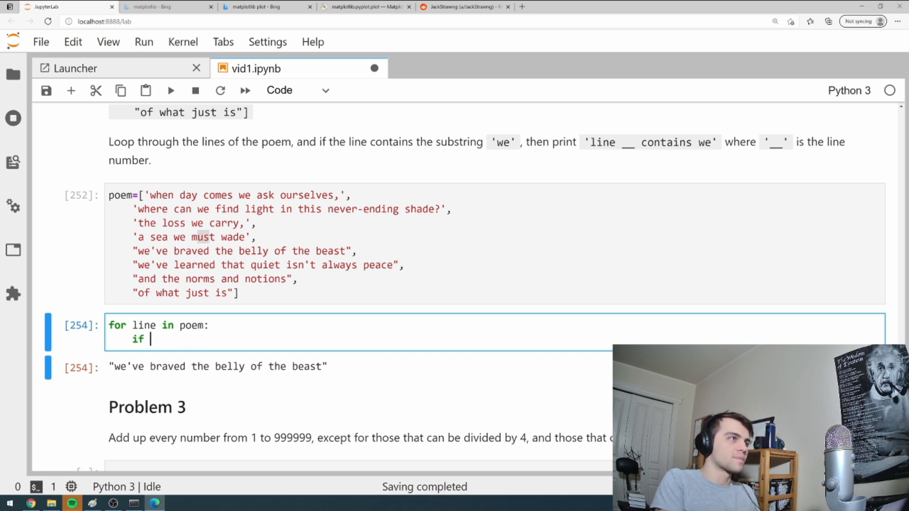
text('we' in line)
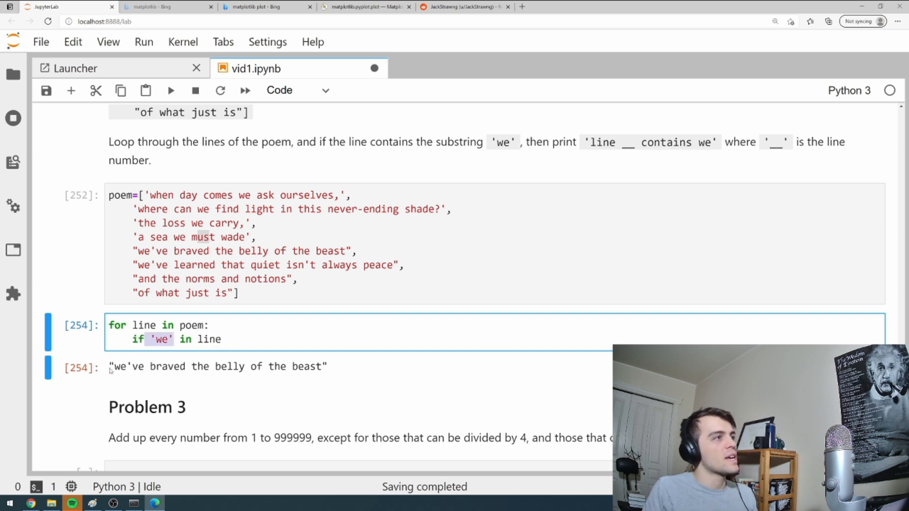
Print 'Line {} contains we'.format(...) and start enumerating the poem with i
triple_click(217, 366)
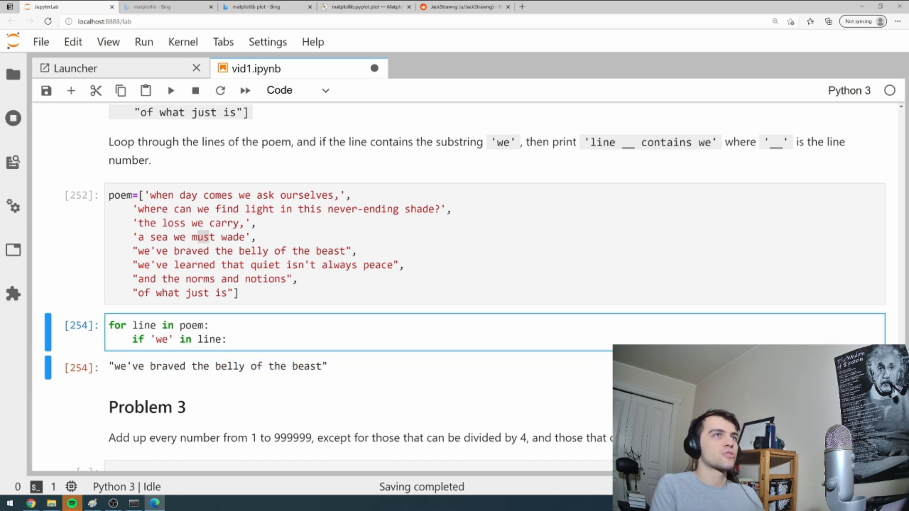
text(print())
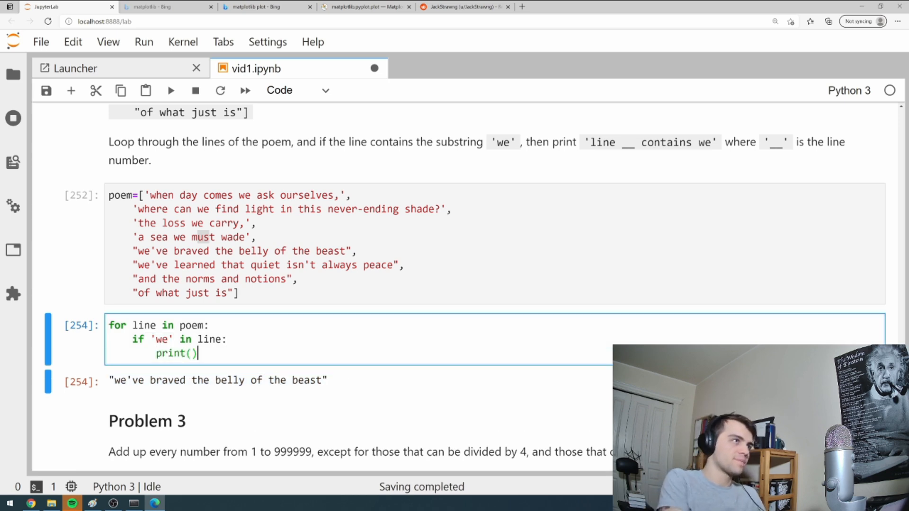
text('L)
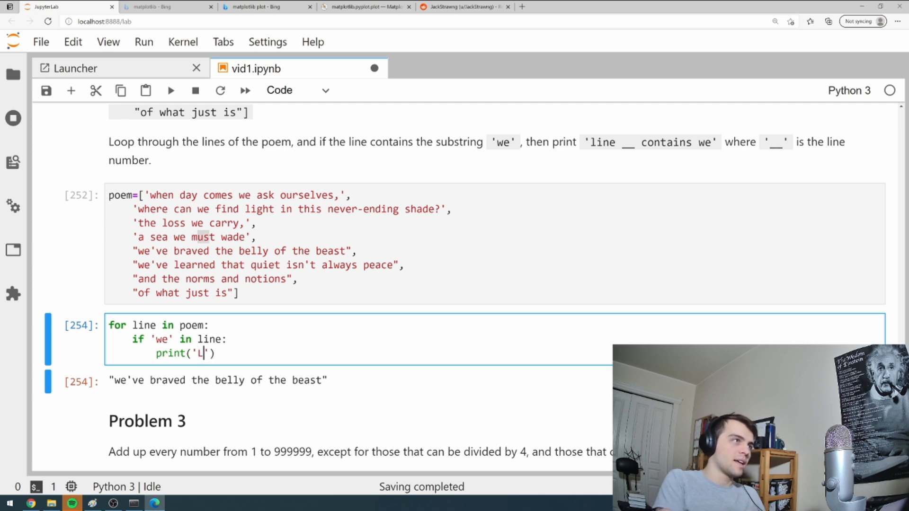
text(ine {})
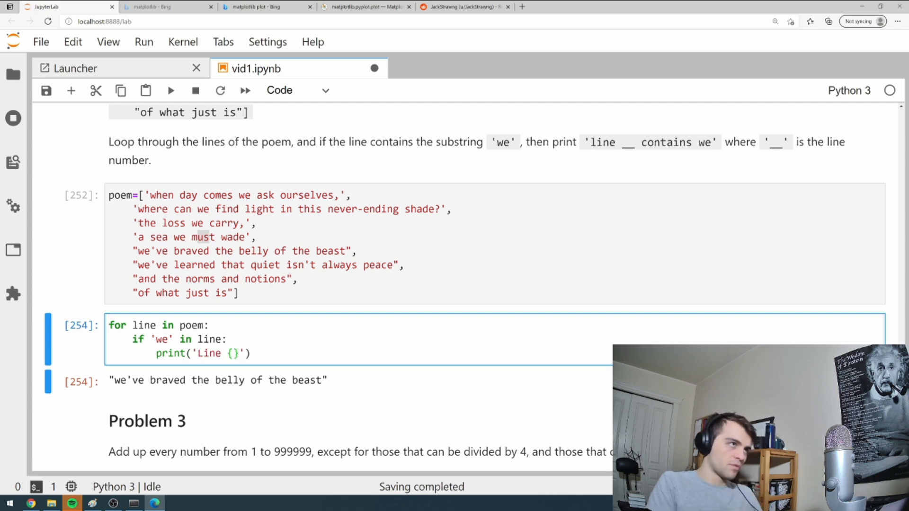
text(contains we)
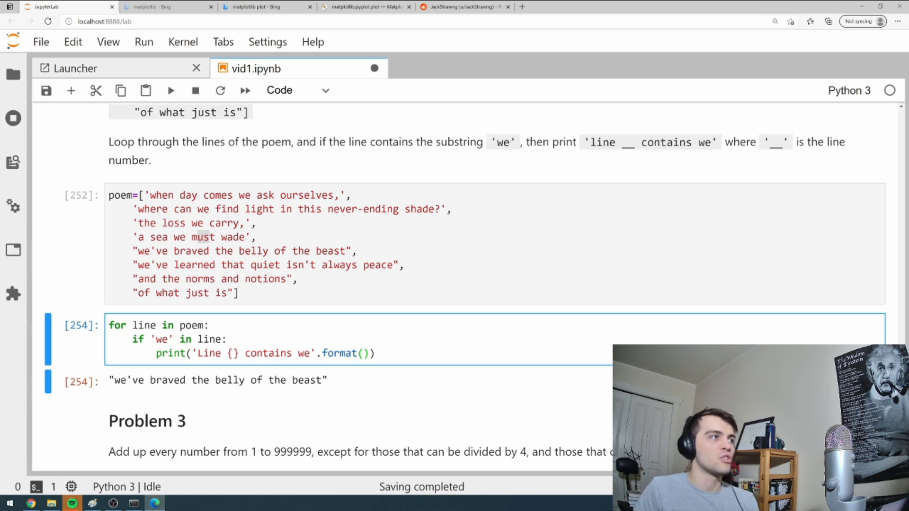
text(i,)
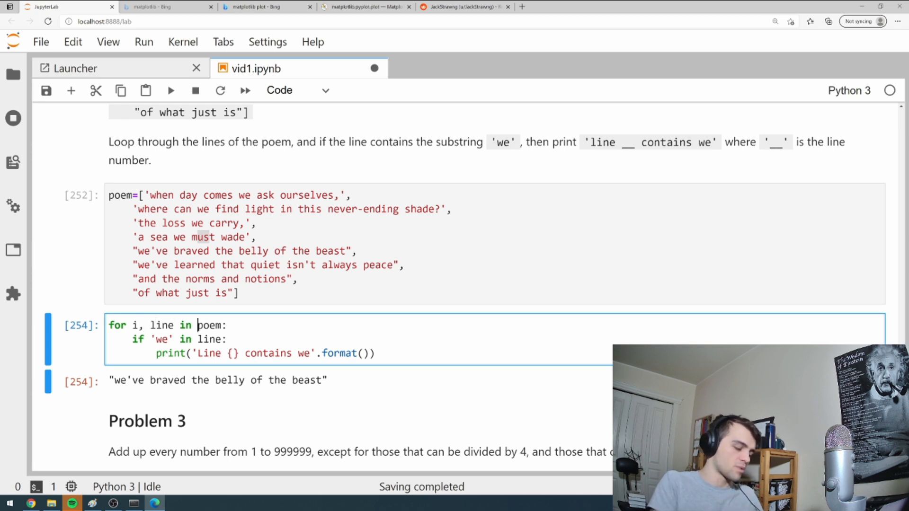
text(enumerate()
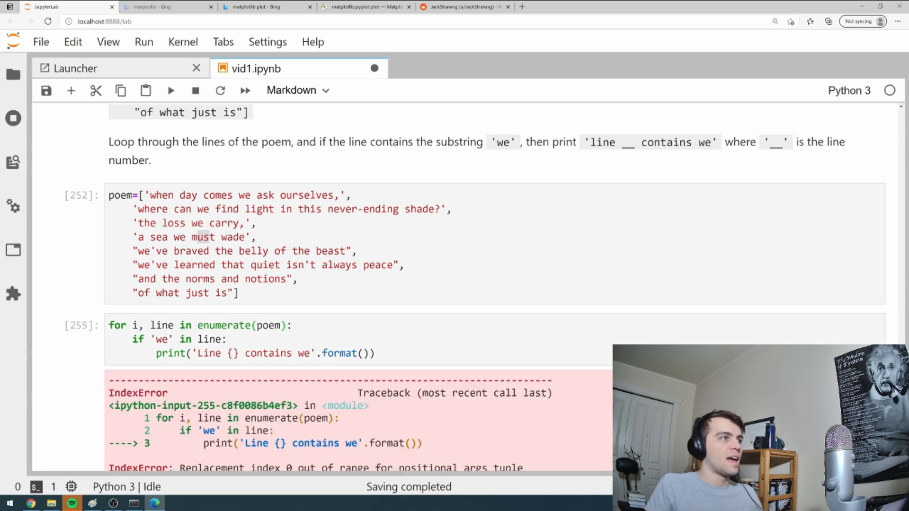
Wrap poem in enumerate(), pass i to .format(), and rerun to print Line 0 through Line 5
scroll(down, 3)
text(i)
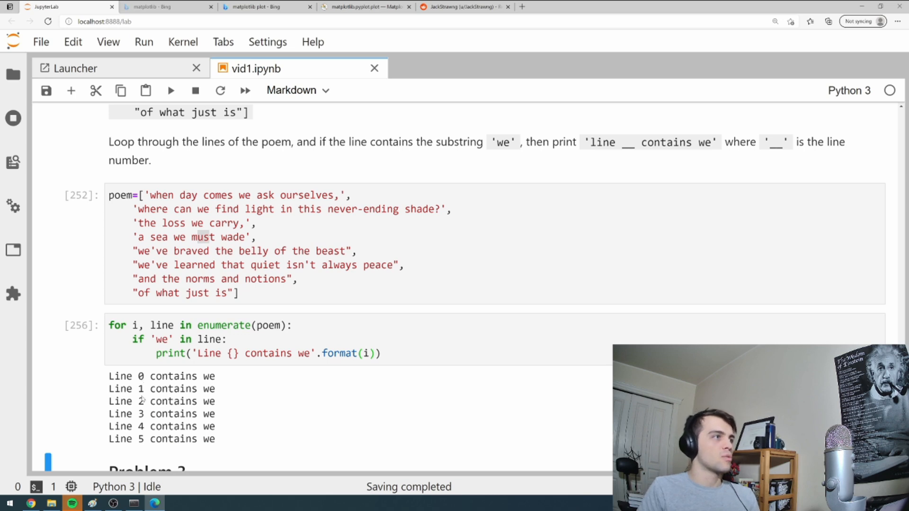
click(157, 209)
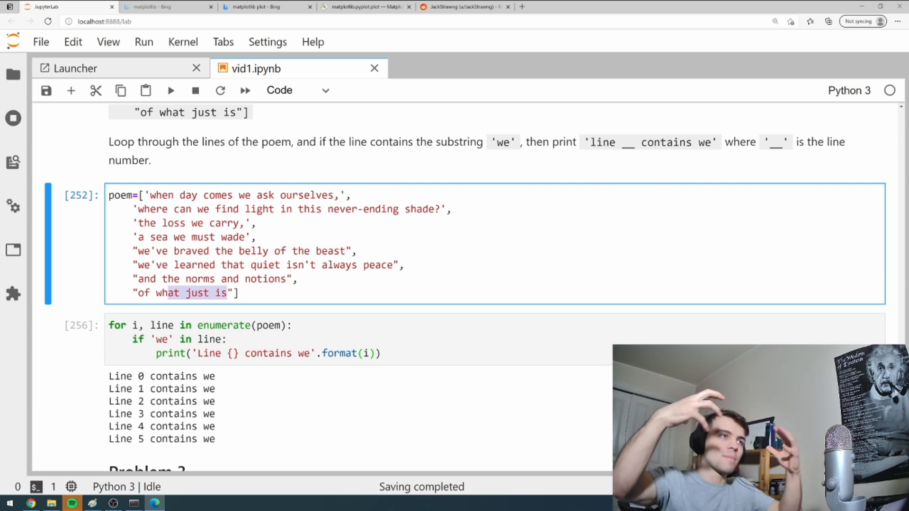
scroll(down, 3)
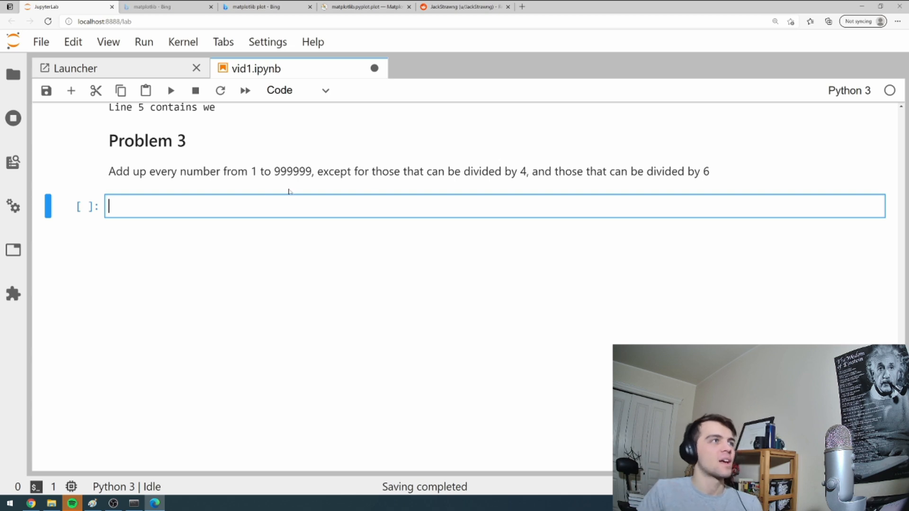
Write summation = 0 and for i in range(1000000): then insert an empty cell below
text(summation = 0)
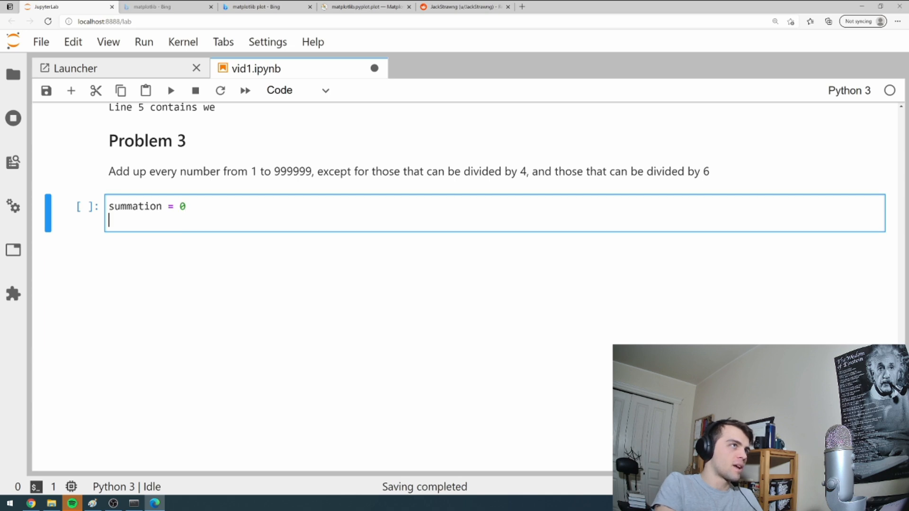
text(for i in range())
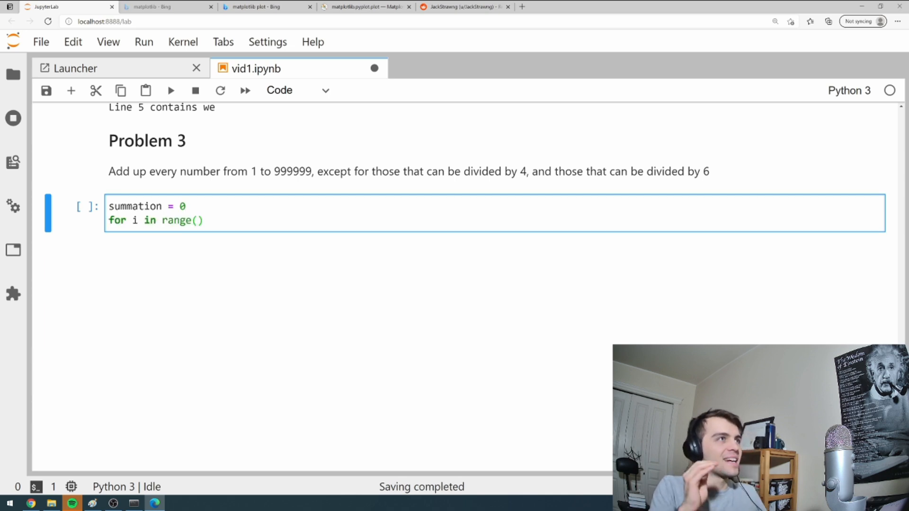
text(1000000)
text(if)
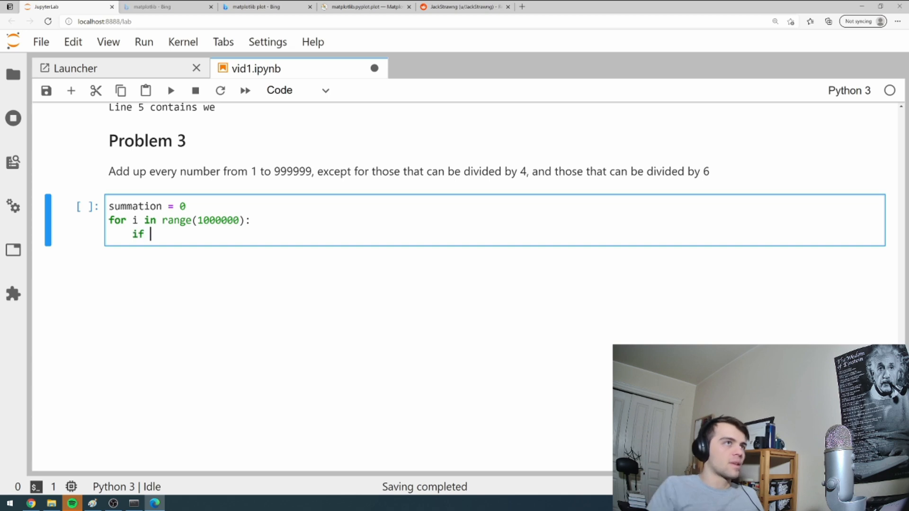
mouse_move(520, 176)
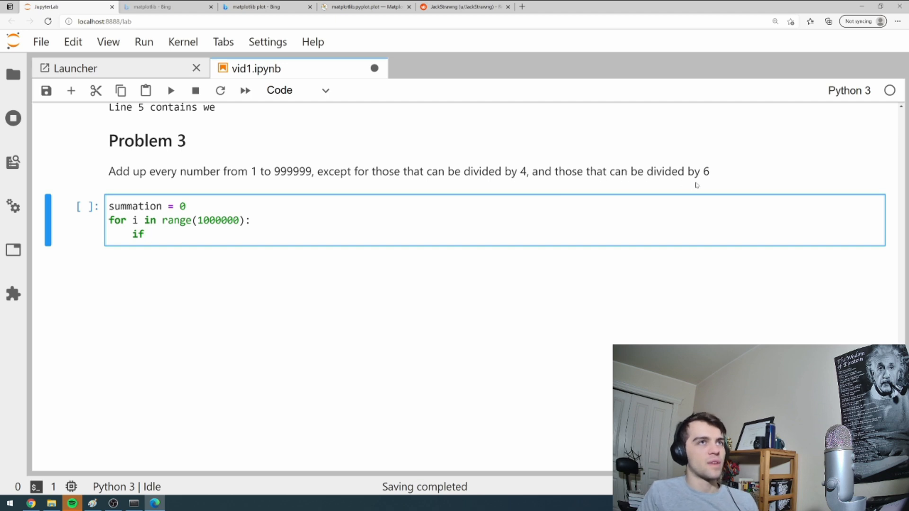
key(b)
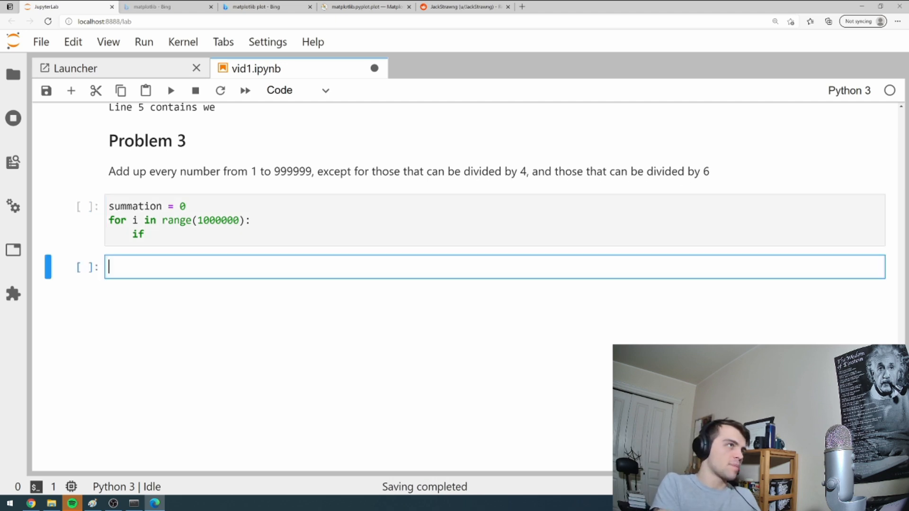
Evaluate 16%4==0 in the scratch cell to confirm it returns True
text(16)
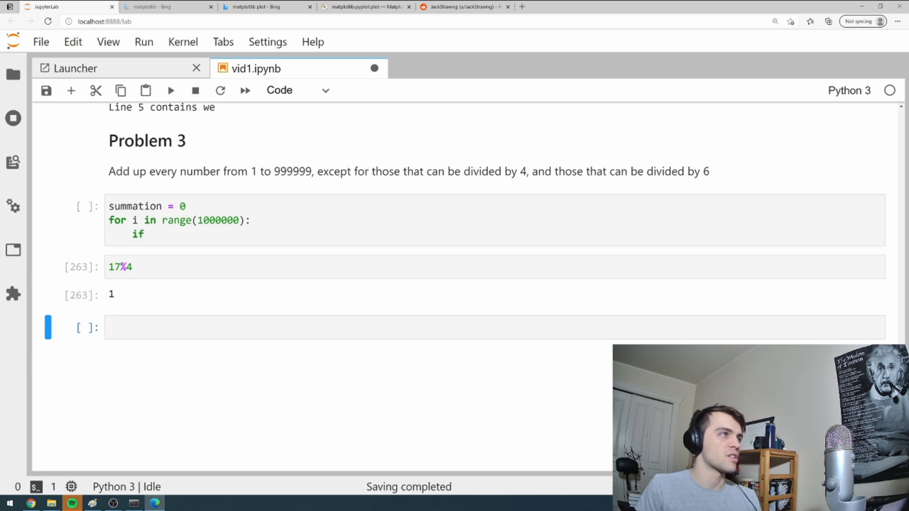
text(==0)
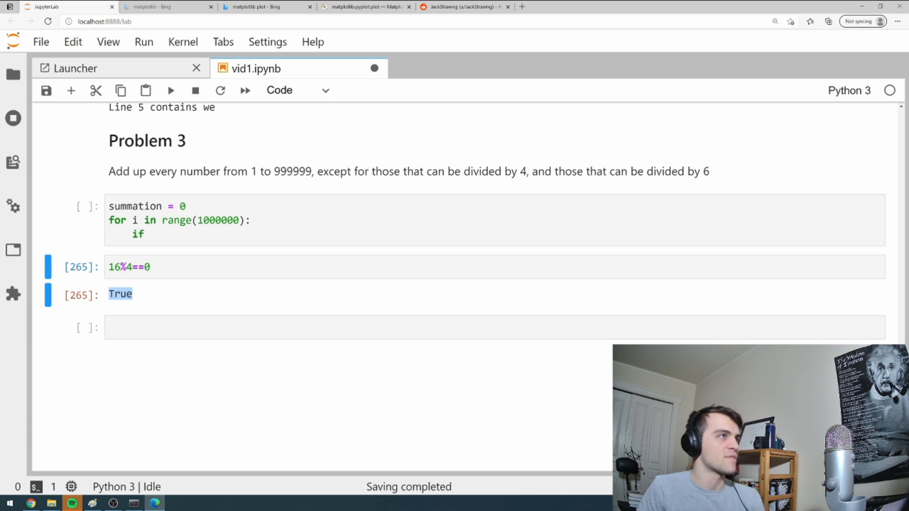
click(232, 220)
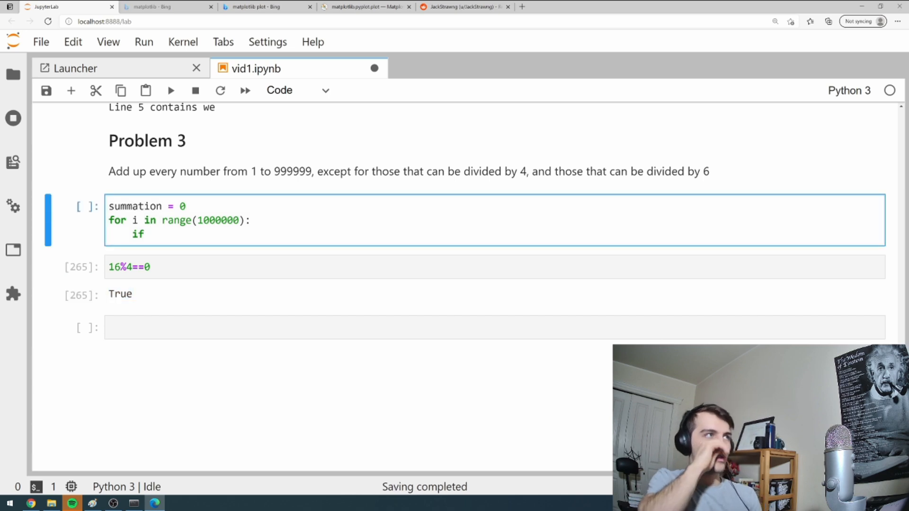
Complete the condition not(i%4==0) and not(i%6==0):
text((i)
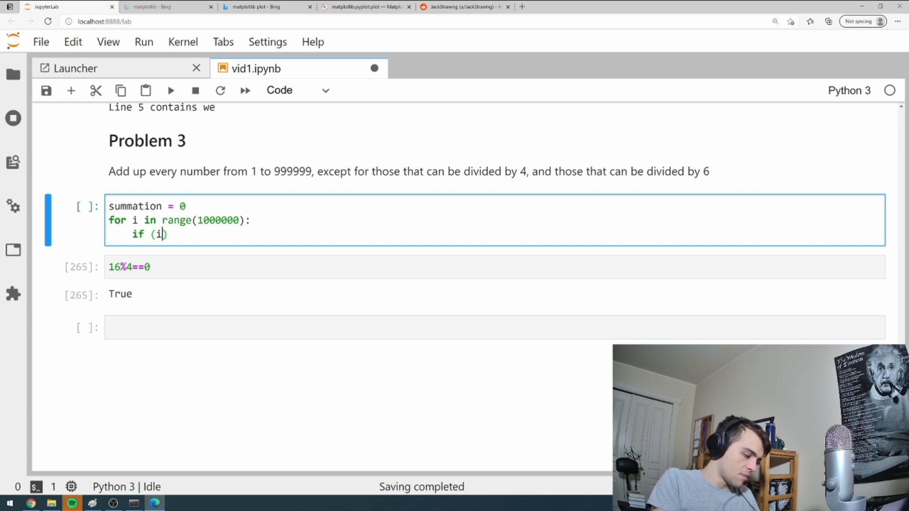
text(%)
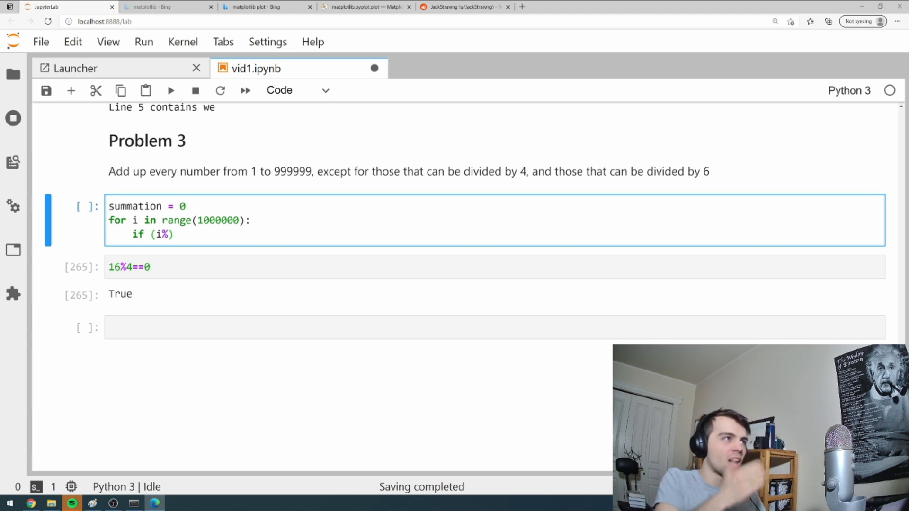
text(4==)
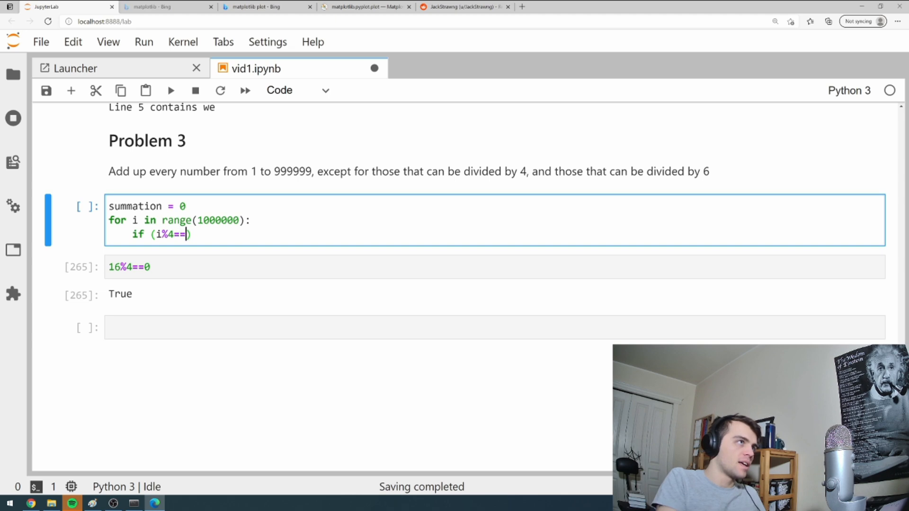
text(0)
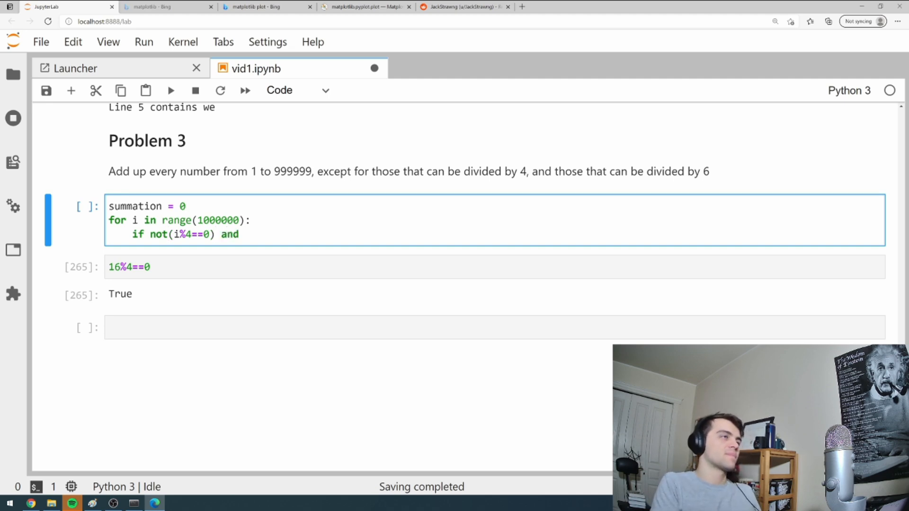
text(not())
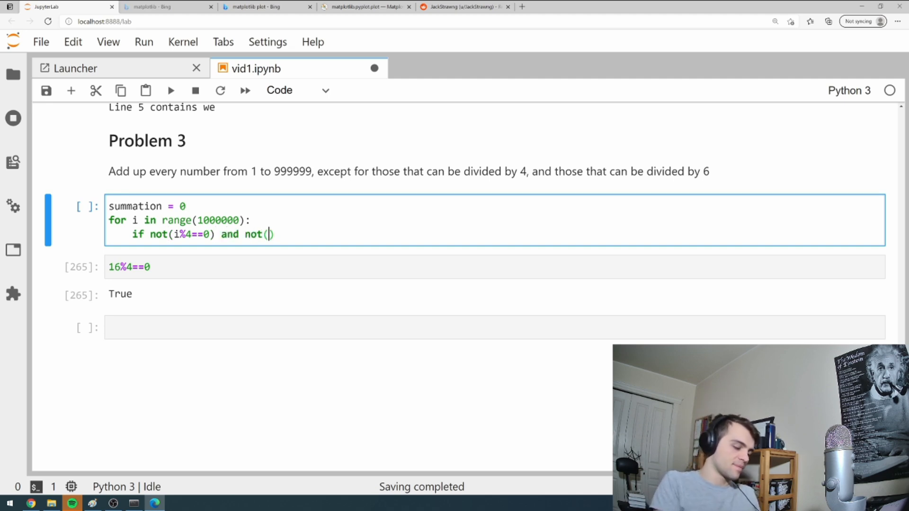
text(i%6==0)
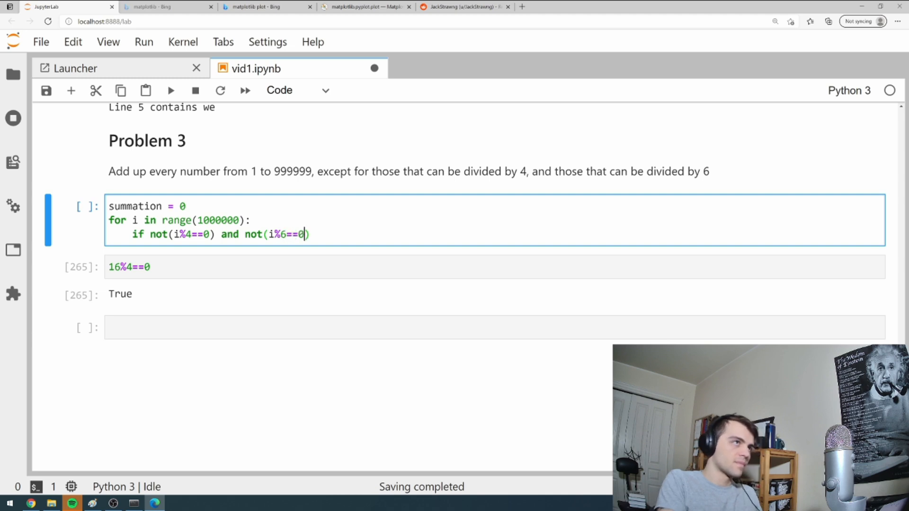
Add summation = summation + i in the loop body and run it
key(enter)
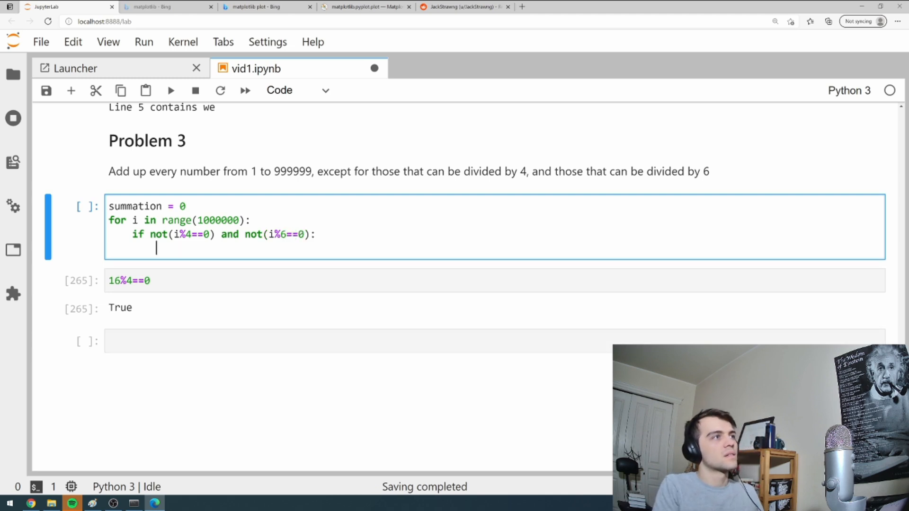
text(summat)
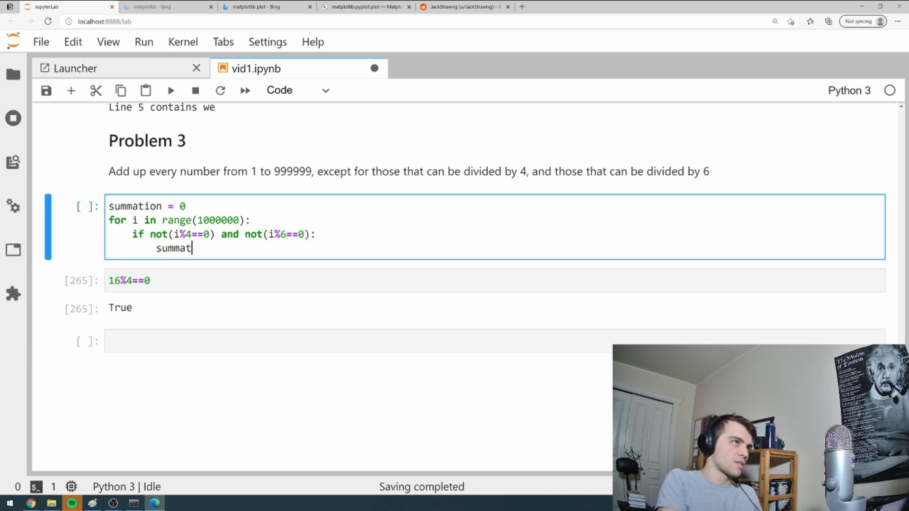
text(ion = summation + i)
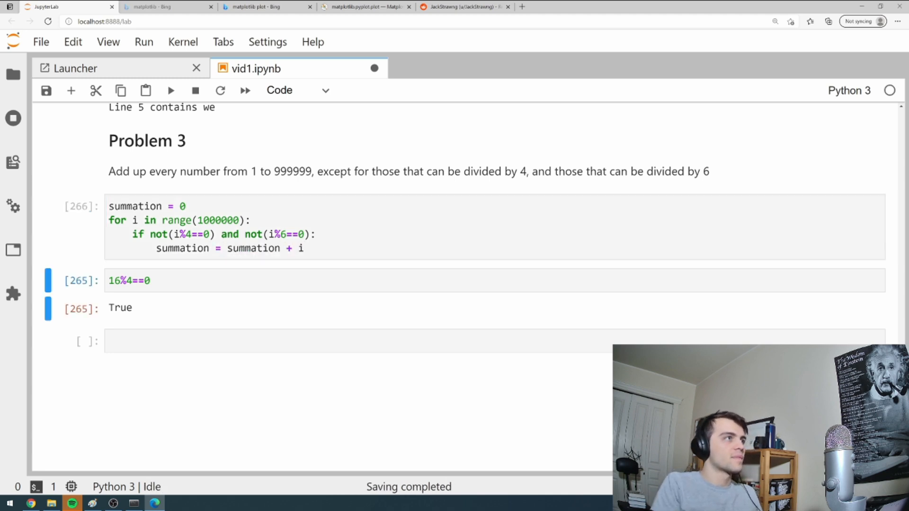
text(summation)
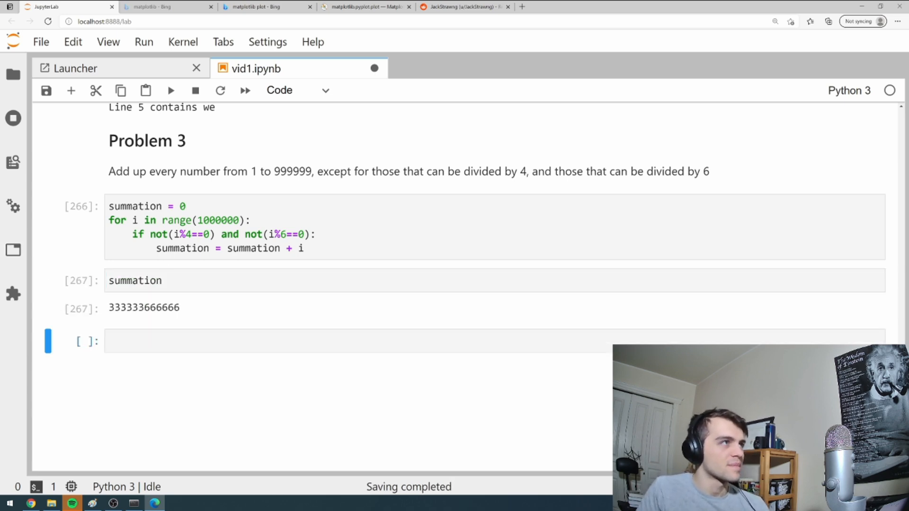
click(174, 234)
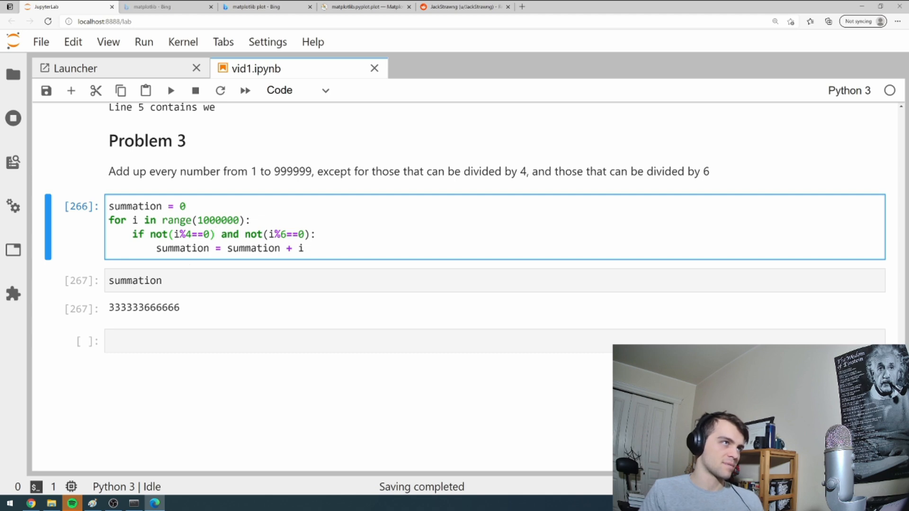
double_click(192, 234)
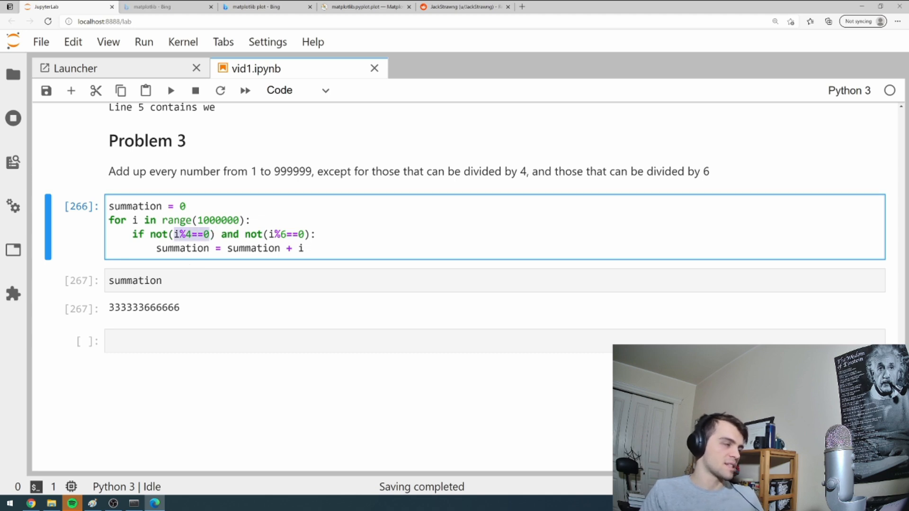
mouse_move(188, 325)
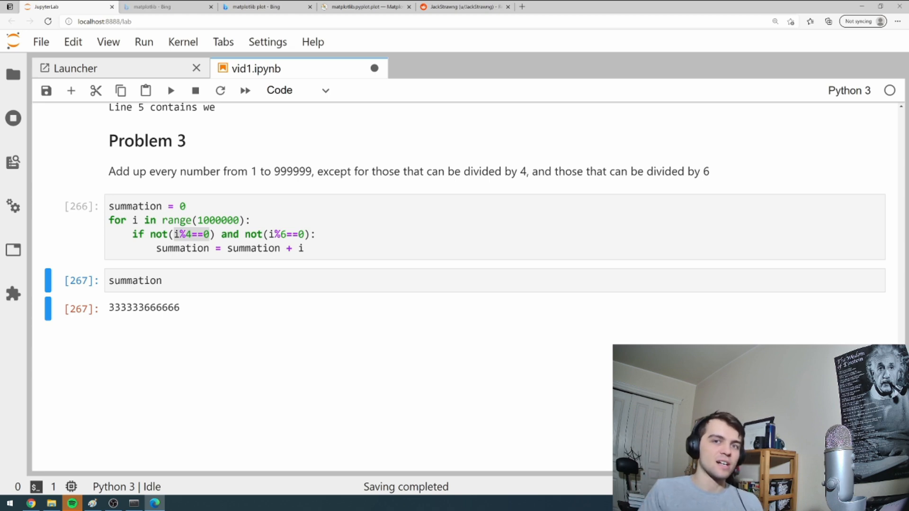
mouse_move(304, 353)
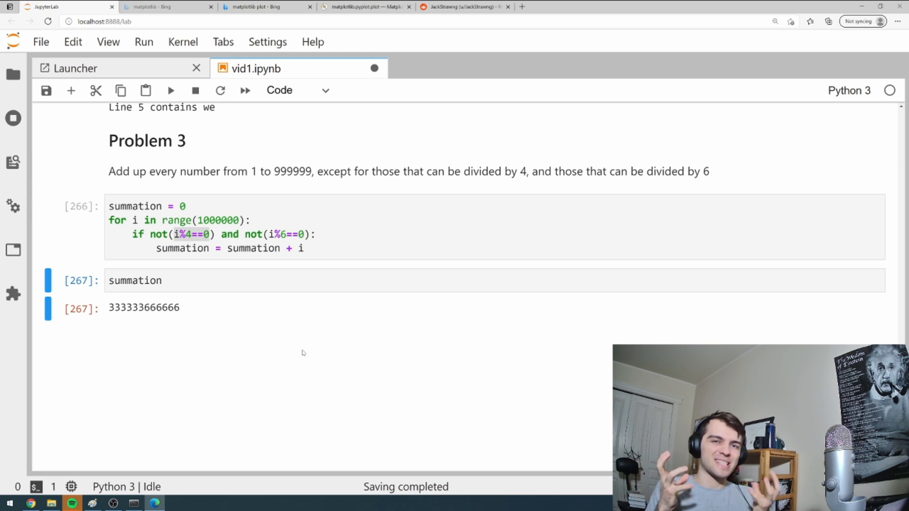
mouse_move(484, 416)
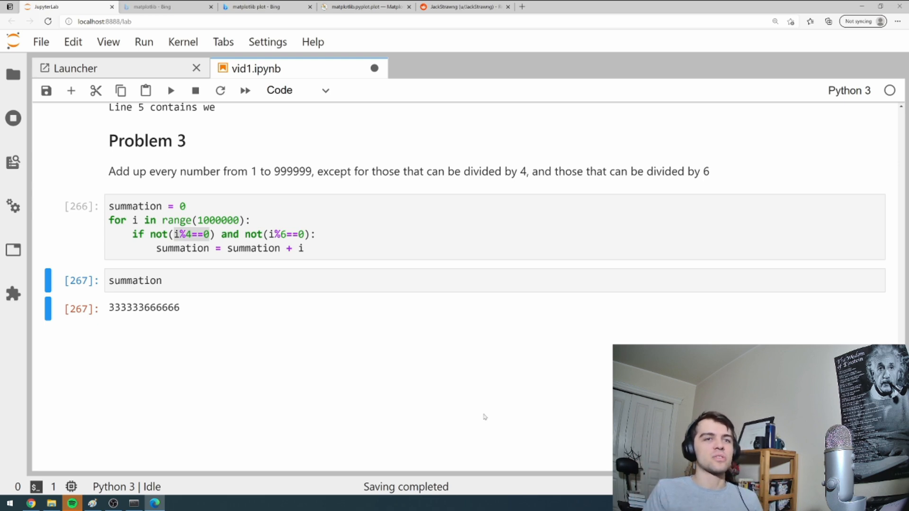